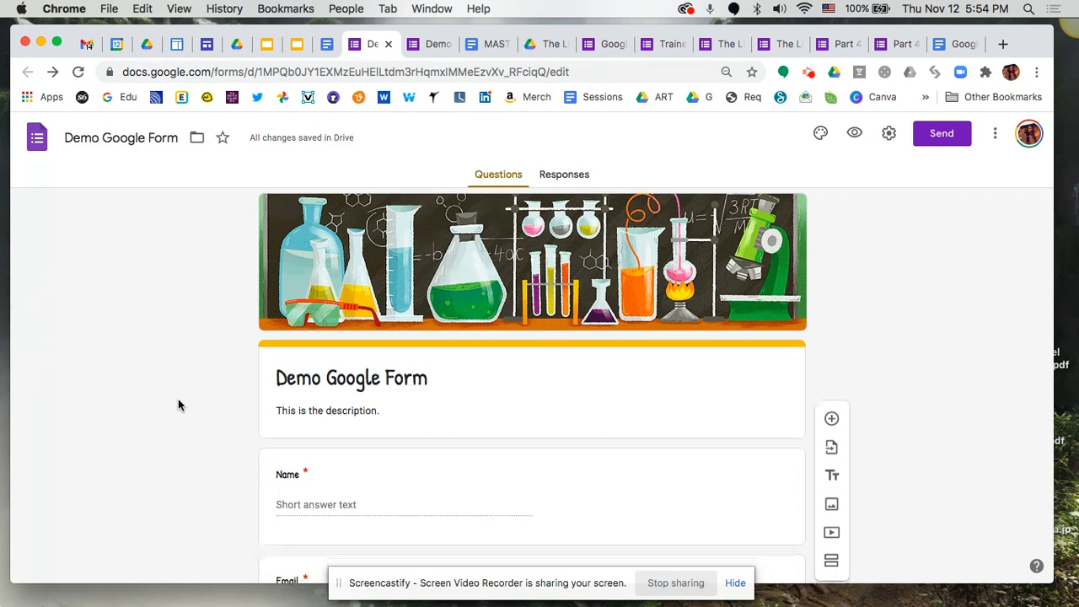
Bring up the form's Settings dialog on the General tab.
{"action": "scroll", "scroll_direction": "down", "scroll_amount": 3}
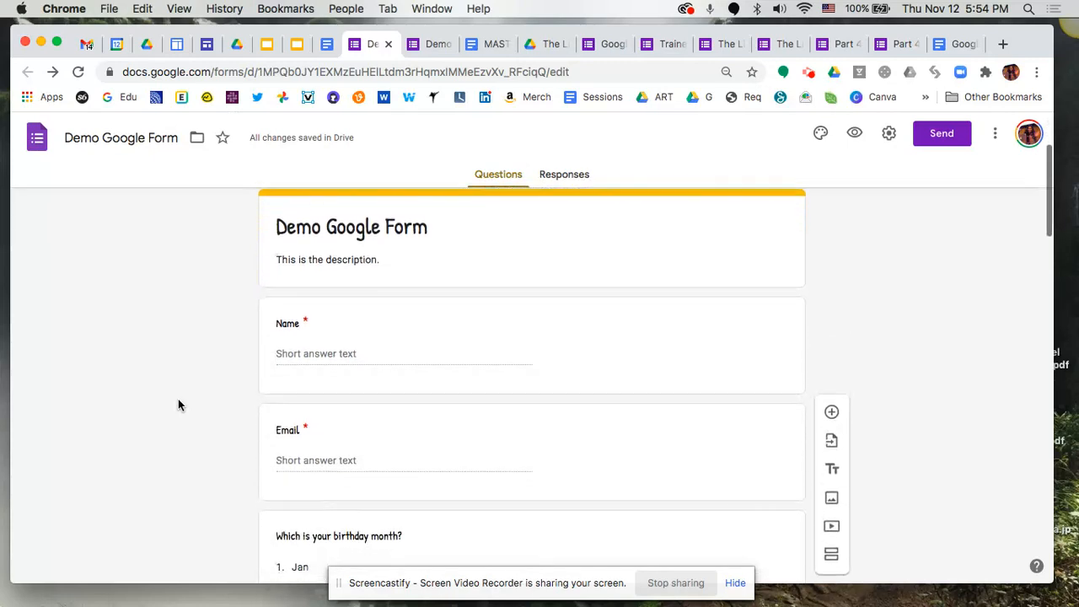
{"action": "scroll", "scroll_direction": "down", "scroll_amount": 3}
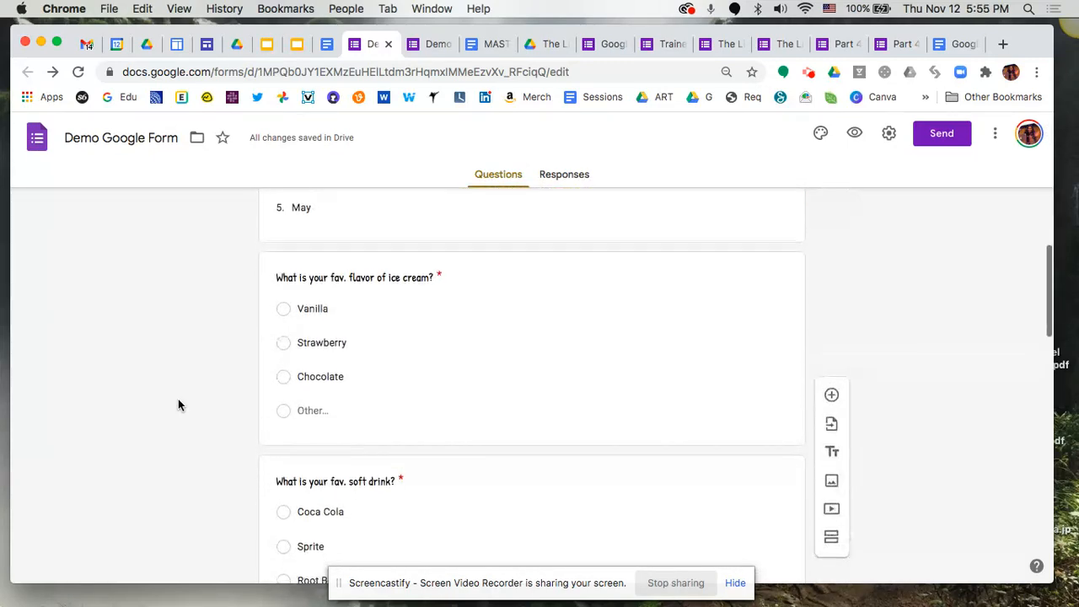
{"action": "scroll", "scroll_direction": "up", "scroll_amount": 3}
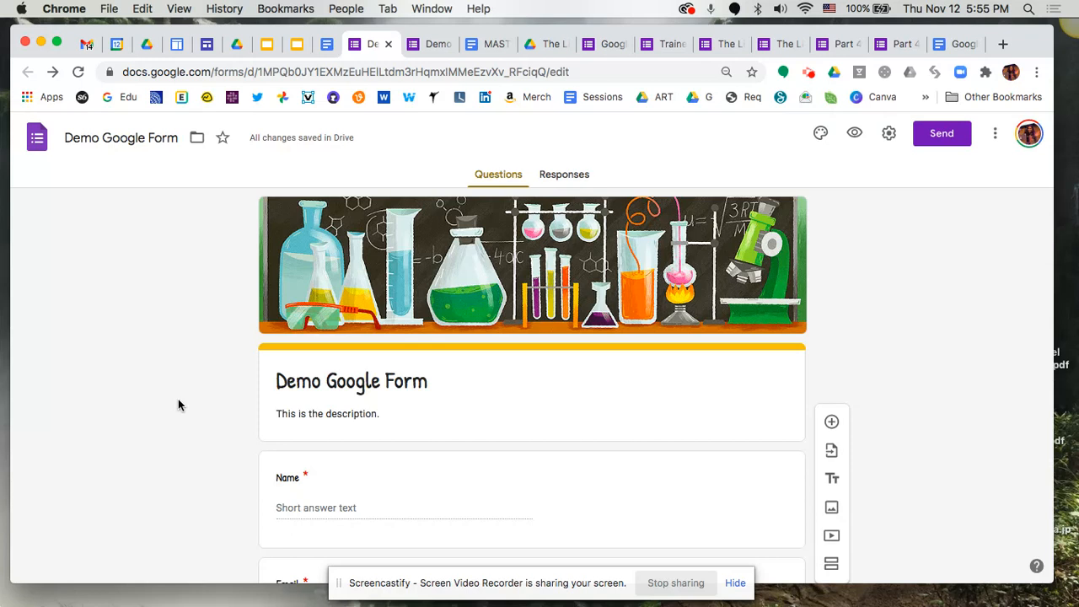
{"action": "mouse_move", "coordinate": [883, 371]}
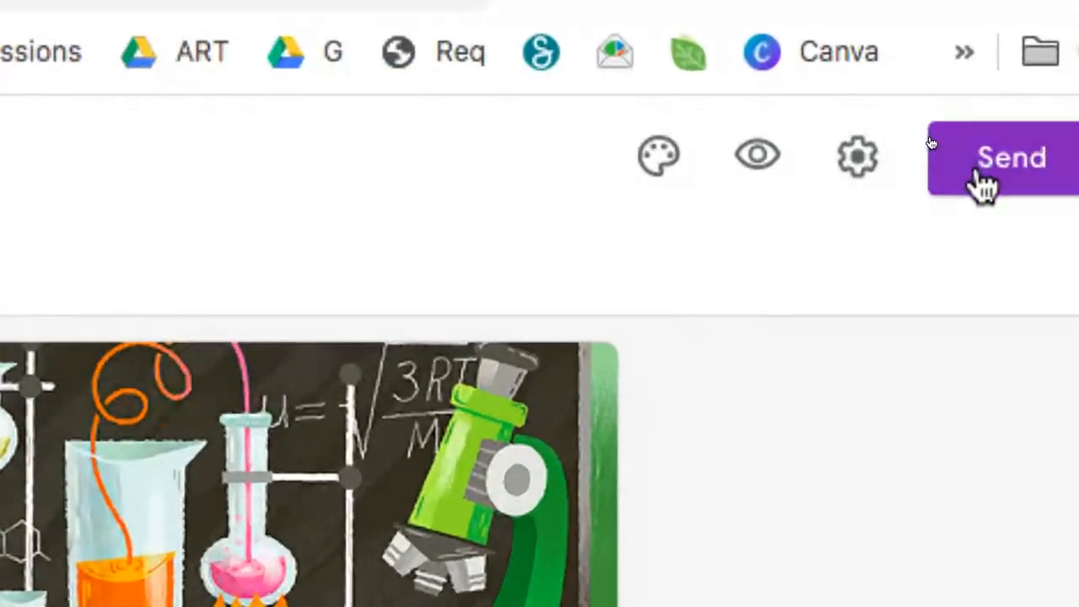
{"action": "mouse_move", "coordinate": [857, 169]}
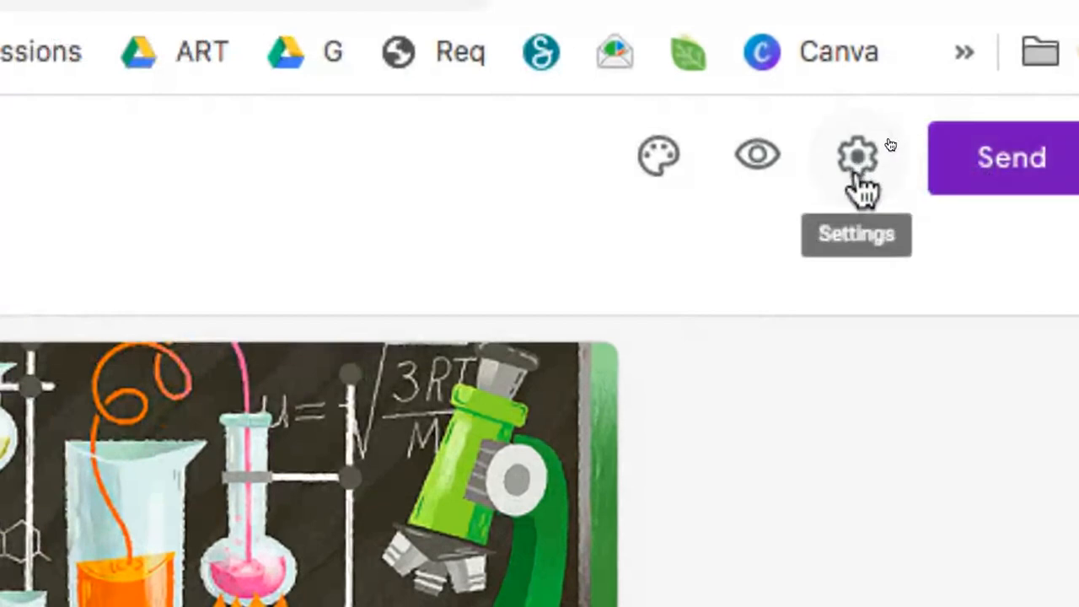
{"action": "left_click", "coordinate": [857, 157]}
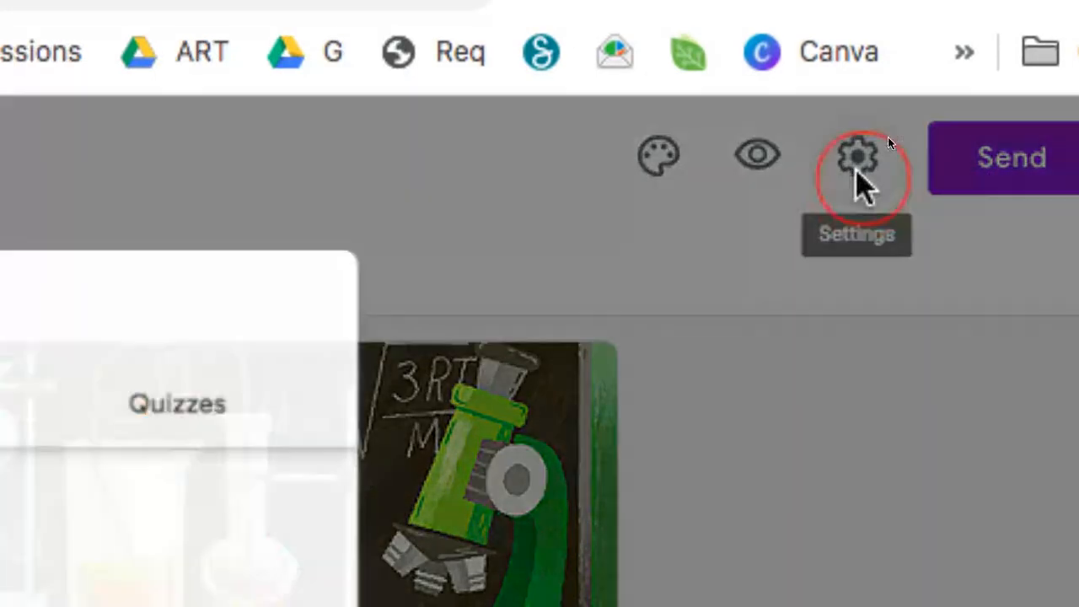
{"action": "left_click", "coordinate": [857, 158]}
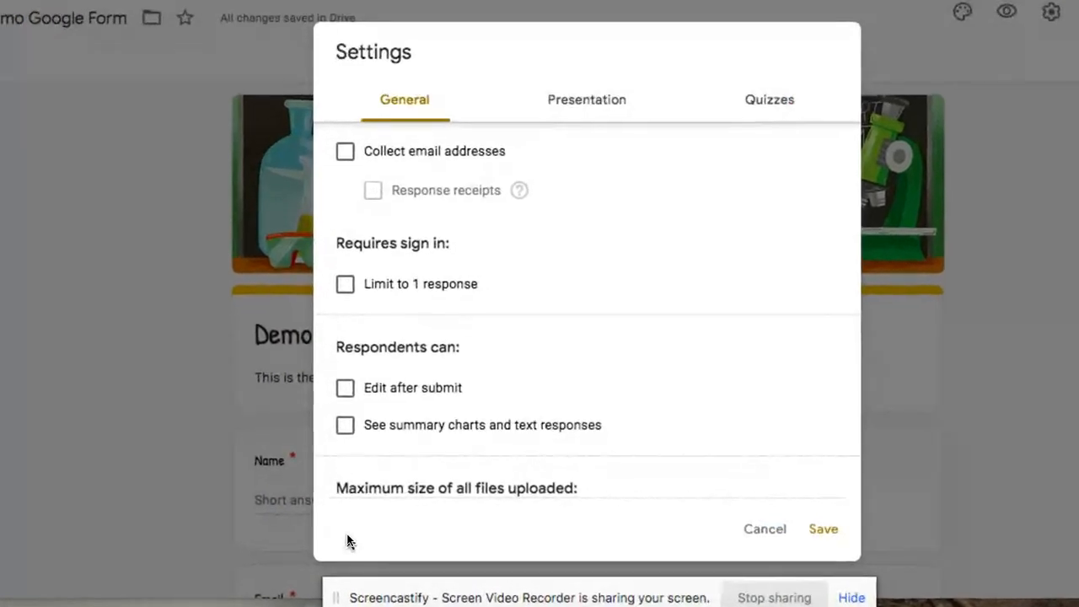
{"action": "mouse_move", "coordinate": [413, 206]}
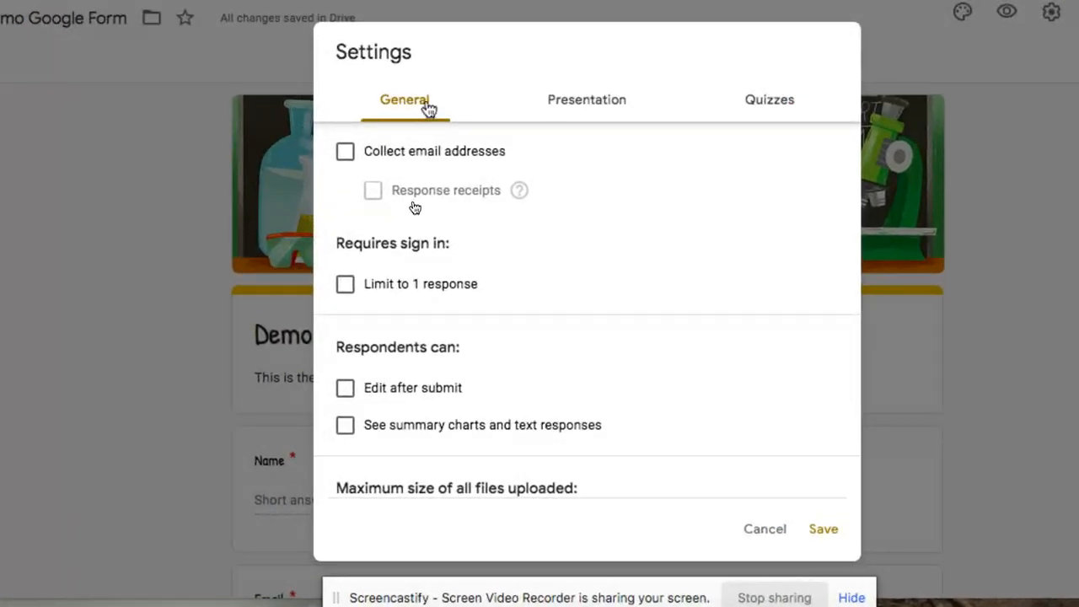
{"action": "mouse_move", "coordinate": [759, 117]}
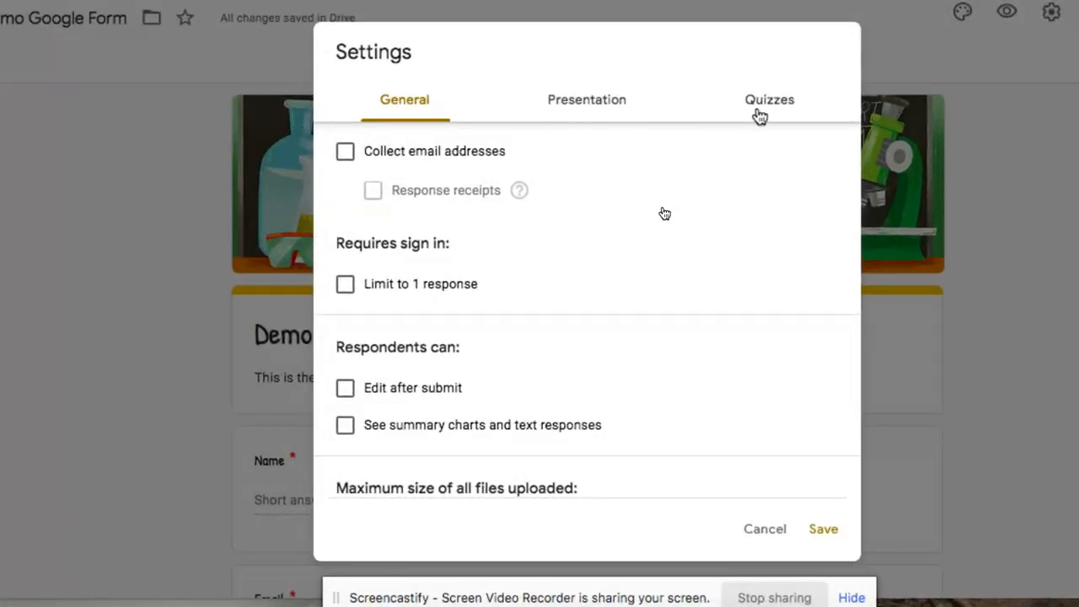
{"action": "mouse_move", "coordinate": [381, 111]}
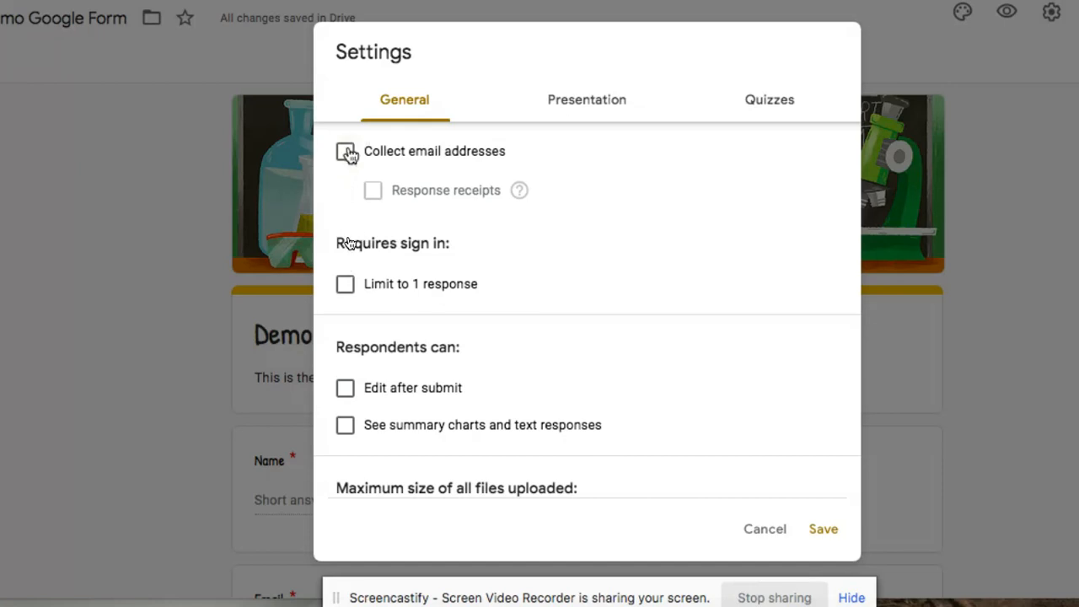
Try Collect email addresses and leave it turned off.
{"action": "left_click", "coordinate": [344, 152]}
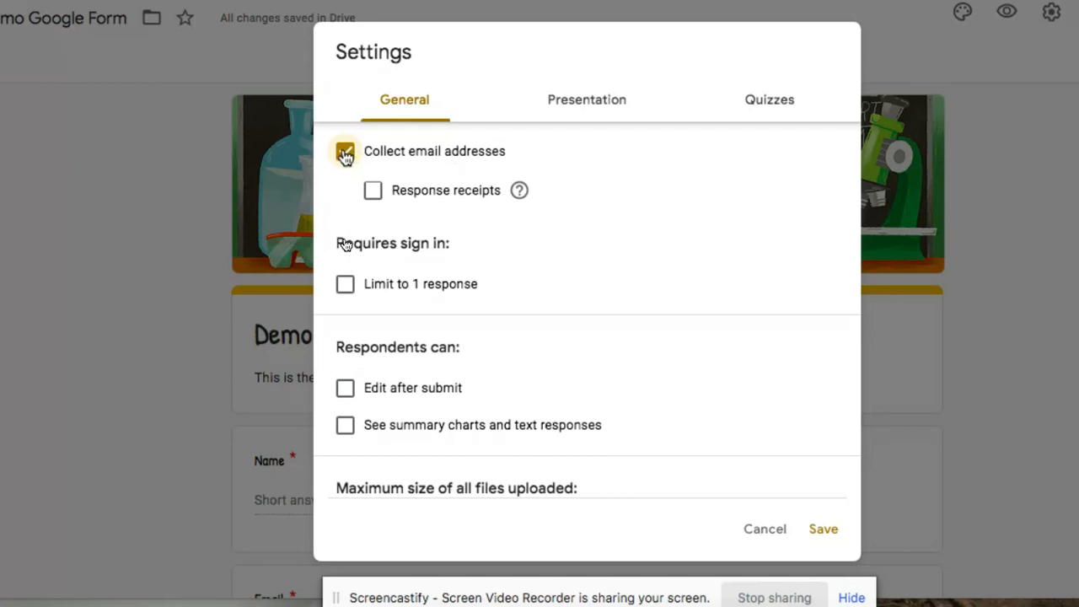
{"action": "left_click", "coordinate": [344, 151]}
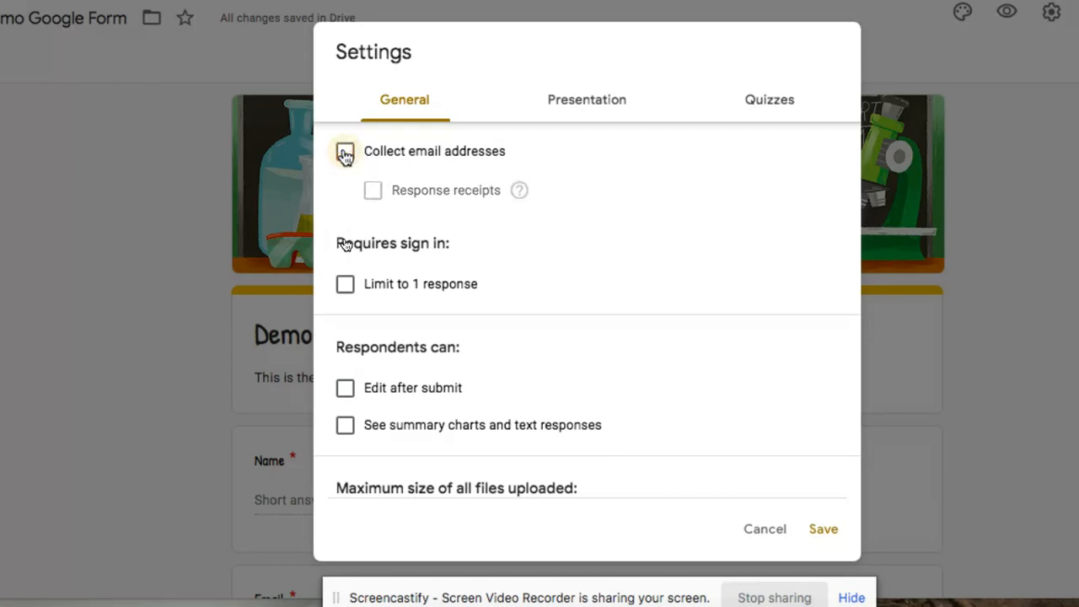
{"action": "left_click", "coordinate": [344, 152]}
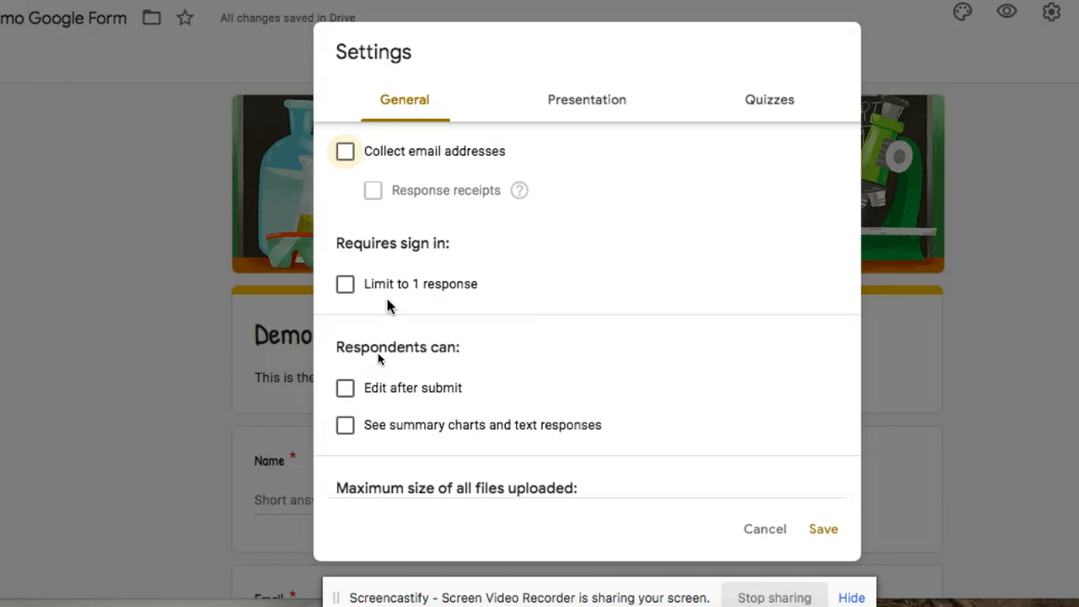
{"action": "mouse_move", "coordinate": [348, 293]}
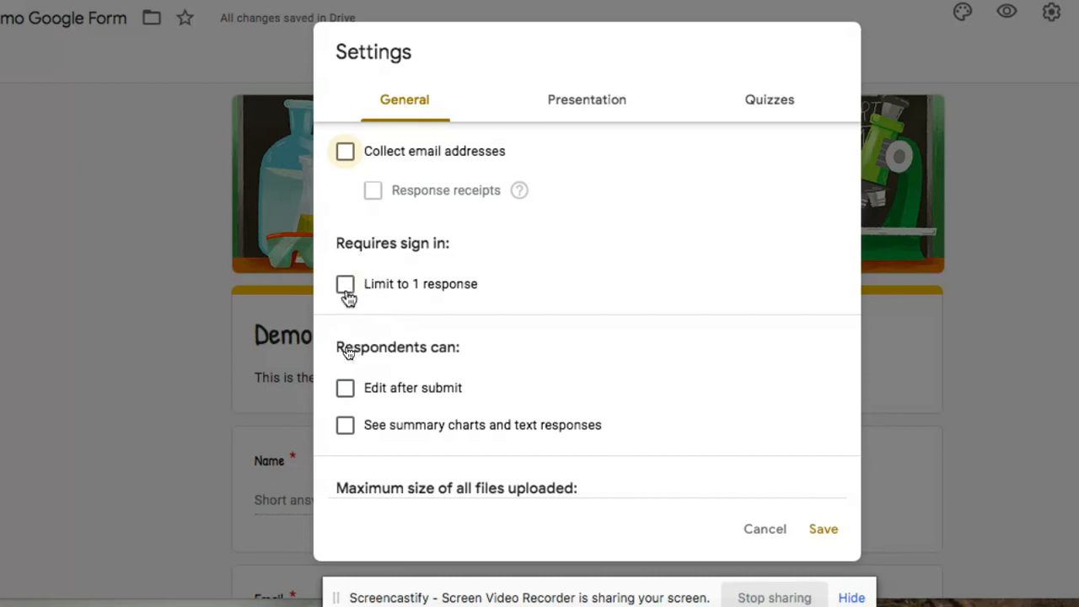
{"action": "left_click", "coordinate": [344, 283]}
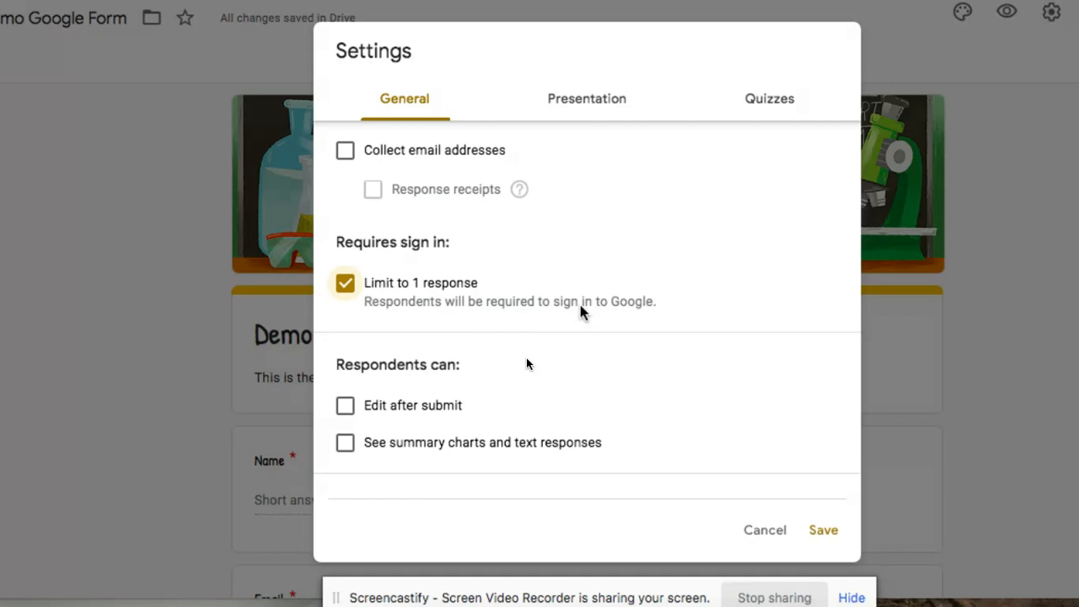
{"action": "left_click", "coordinate": [344, 284]}
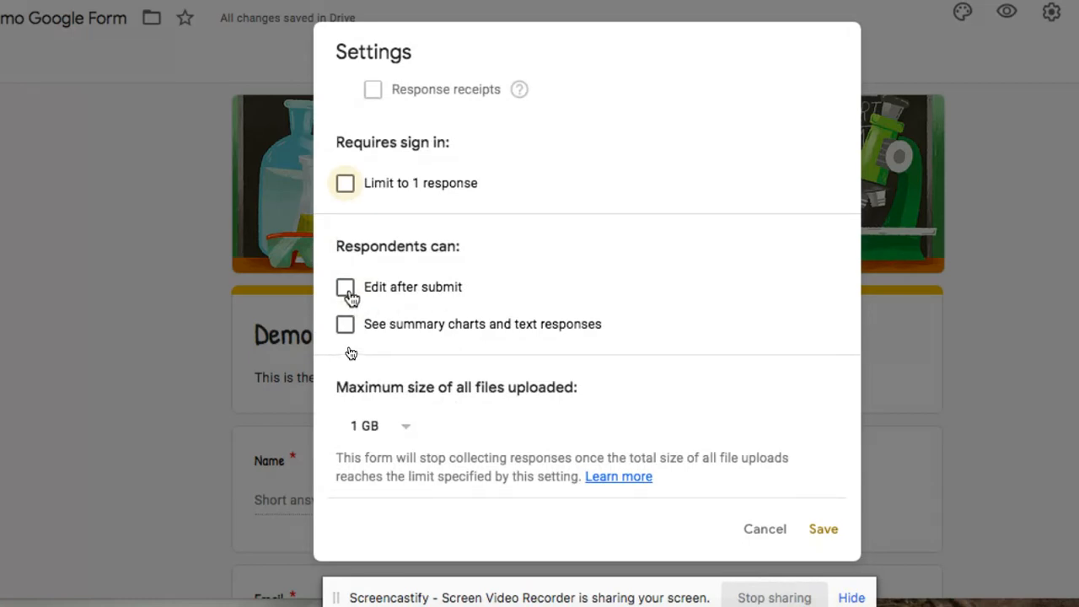
{"action": "left_click", "coordinate": [344, 286]}
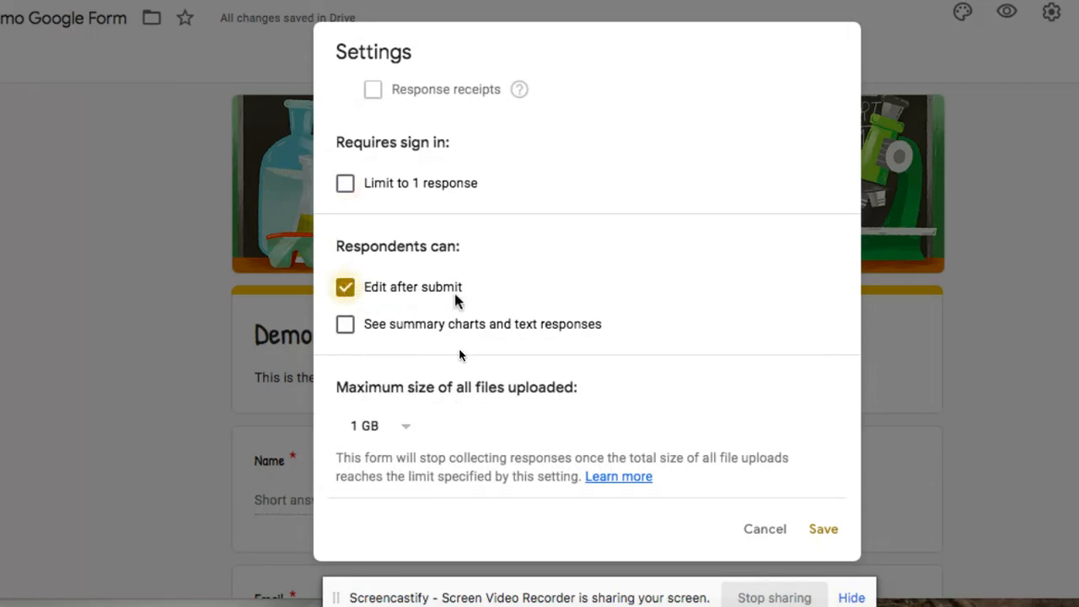
{"action": "mouse_move", "coordinate": [580, 301]}
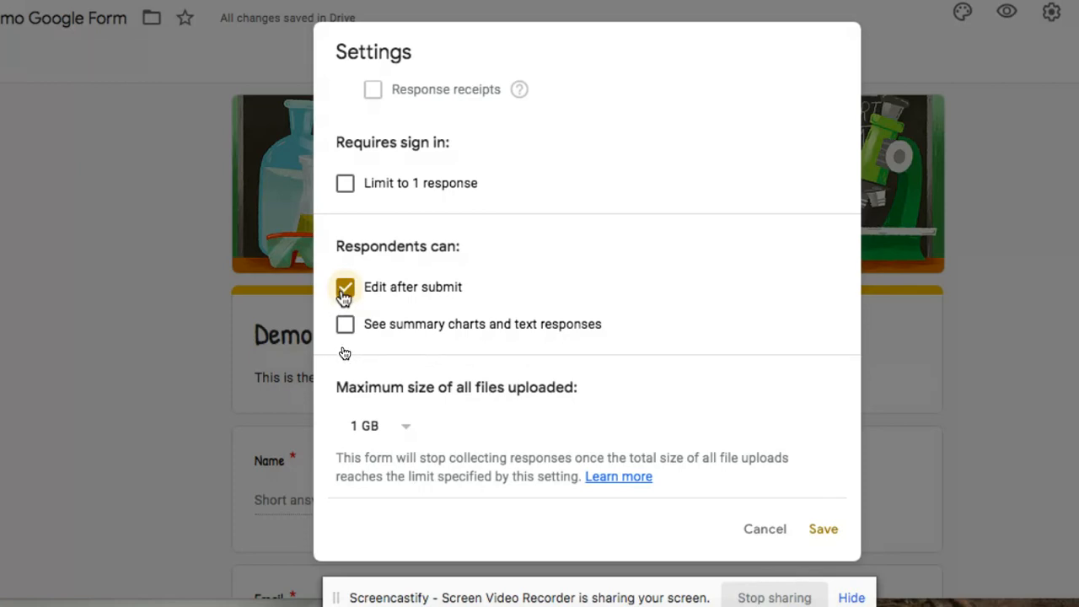
{"action": "left_click", "coordinate": [344, 287]}
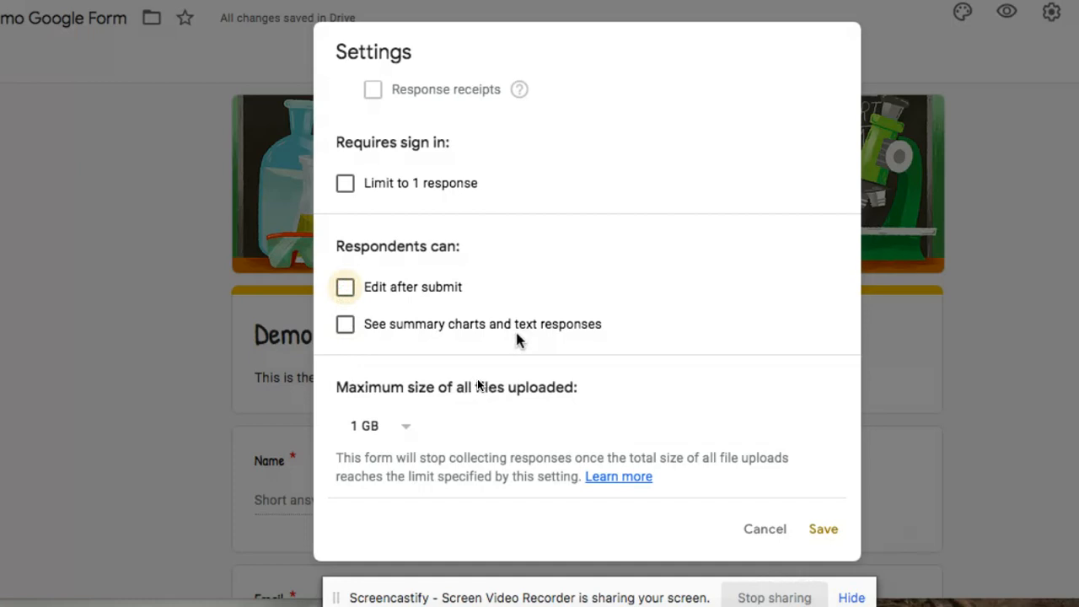
{"action": "left_click", "coordinate": [344, 324]}
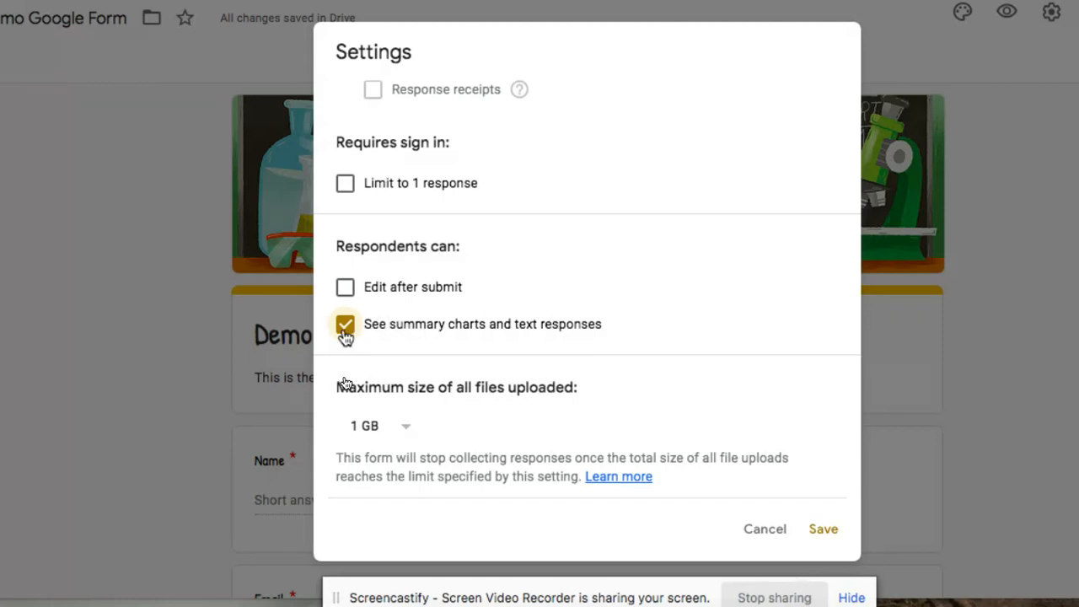
{"action": "mouse_move", "coordinate": [471, 344]}
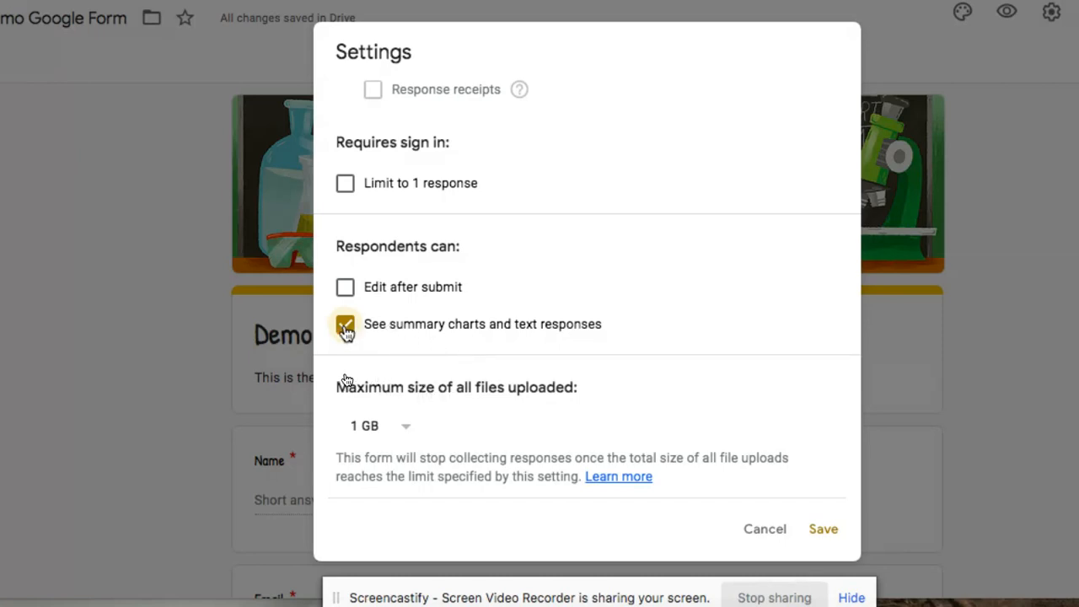
{"action": "left_click", "coordinate": [344, 324]}
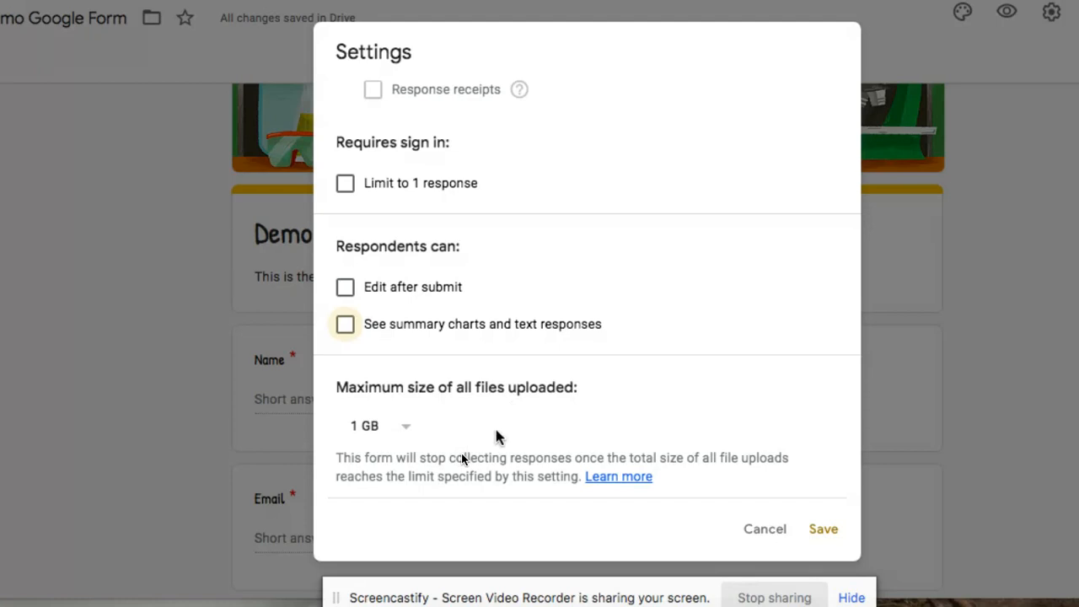
{"action": "mouse_move", "coordinate": [405, 431]}
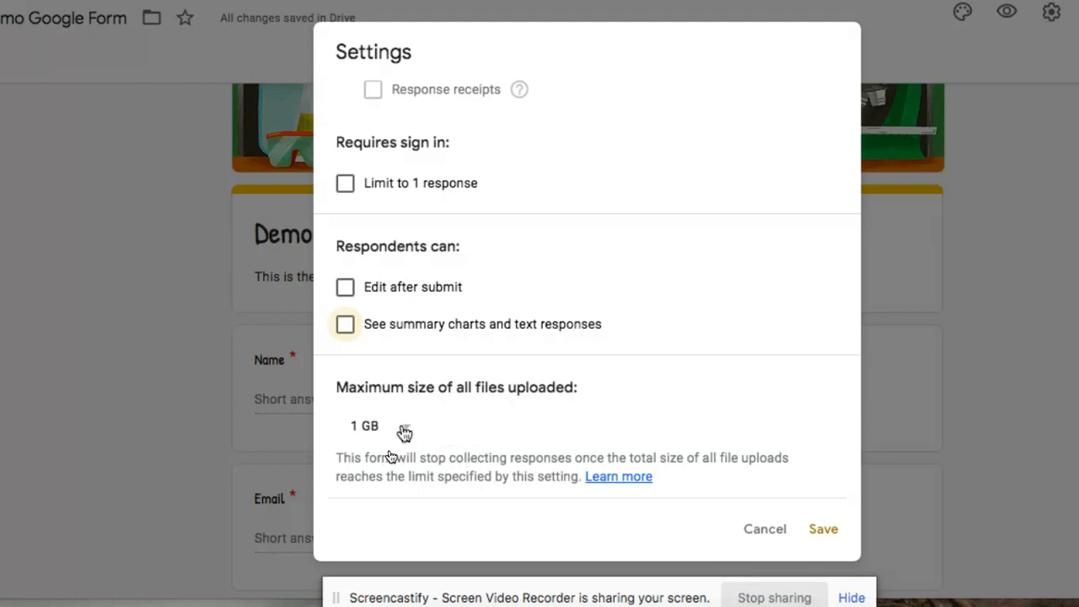
Keep the maximum upload size at 1 GB and turn on email address collection.
{"action": "left_click", "coordinate": [364, 425]}
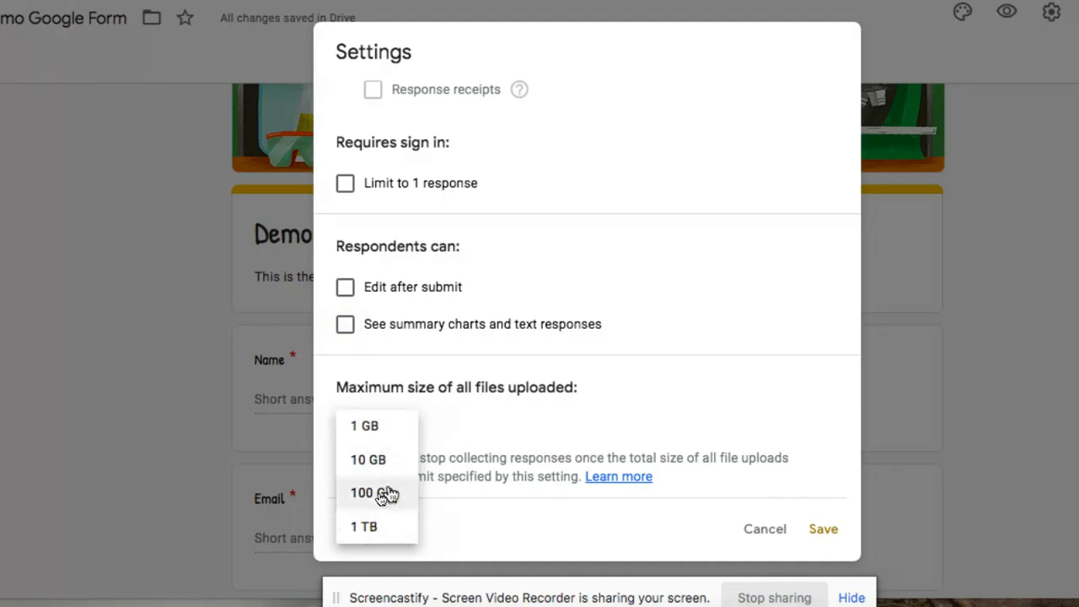
{"action": "left_click", "coordinate": [365, 425]}
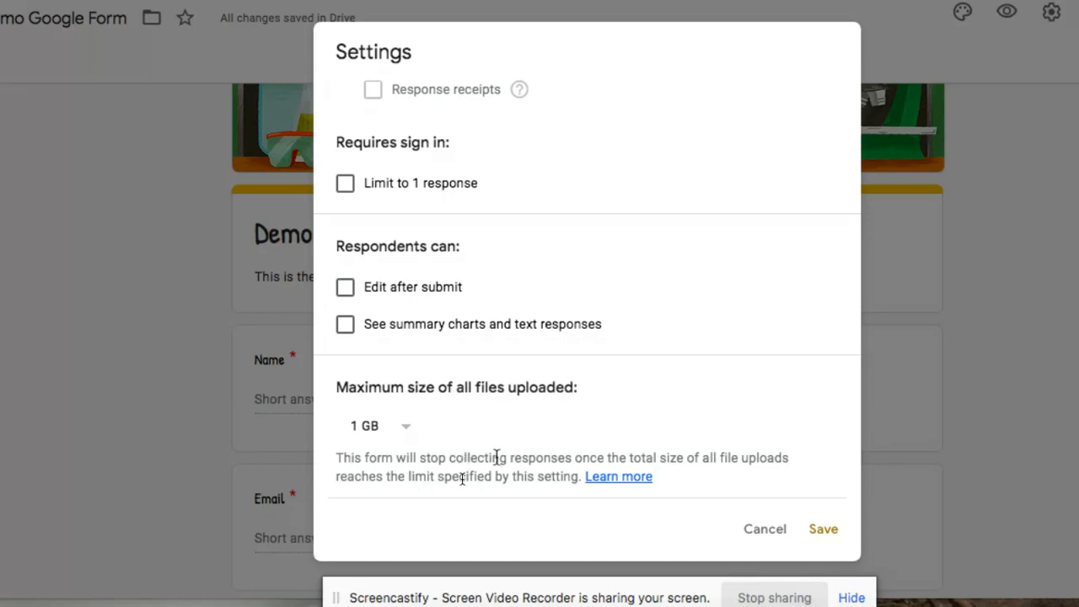
{"action": "mouse_move", "coordinate": [727, 551]}
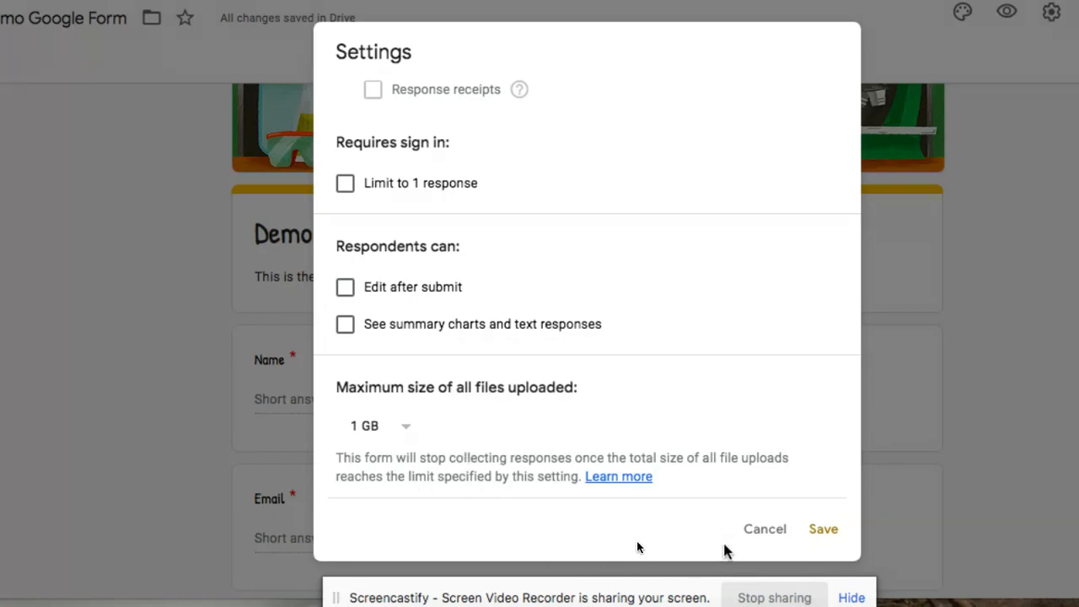
{"action": "mouse_move", "coordinate": [765, 529]}
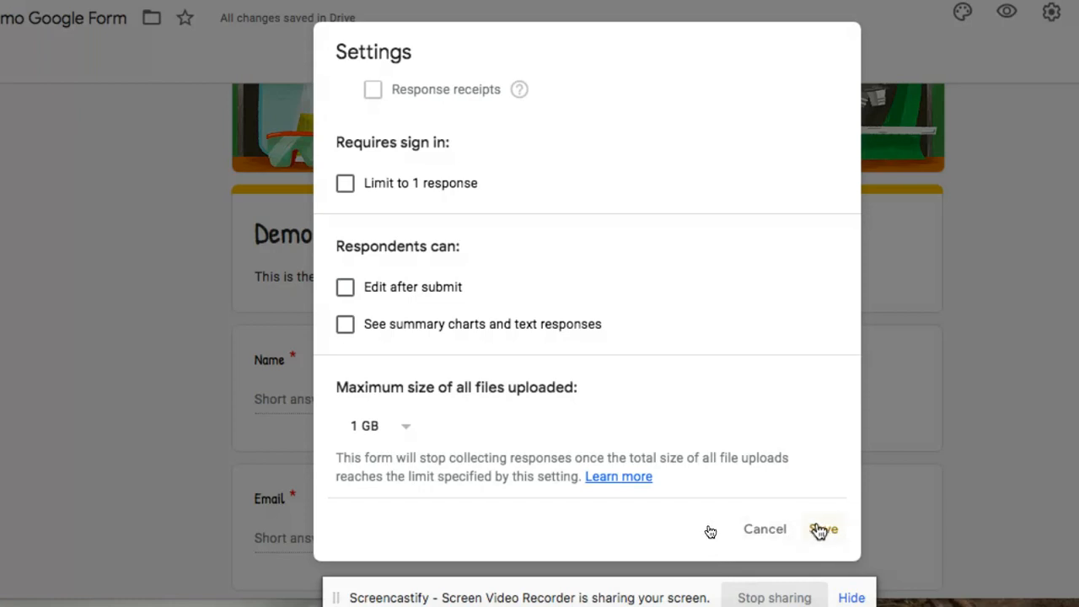
{"action": "mouse_move", "coordinate": [755, 393]}
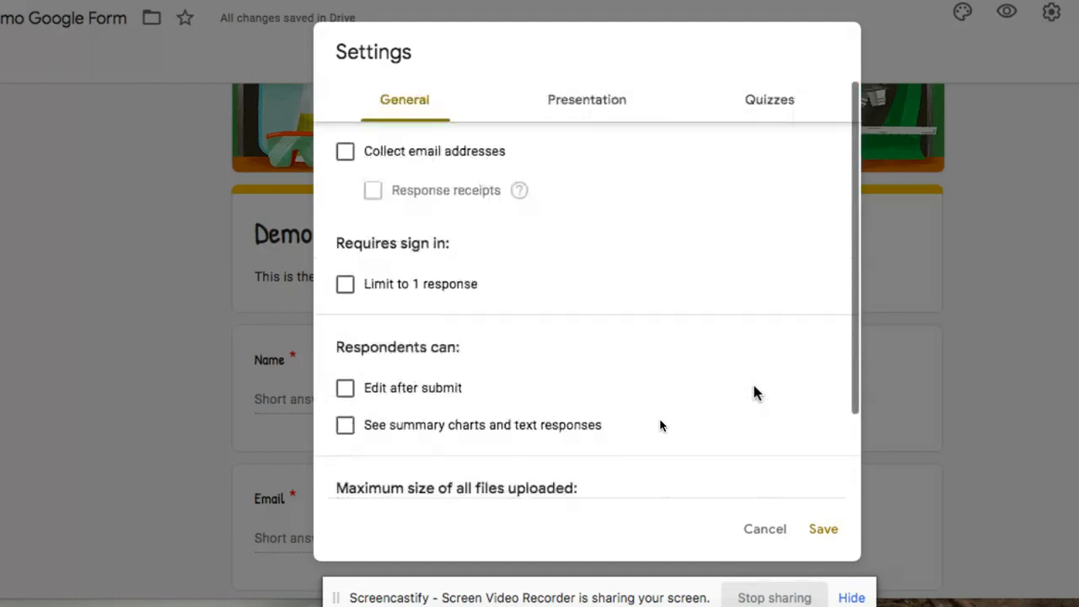
{"action": "mouse_move", "coordinate": [436, 327]}
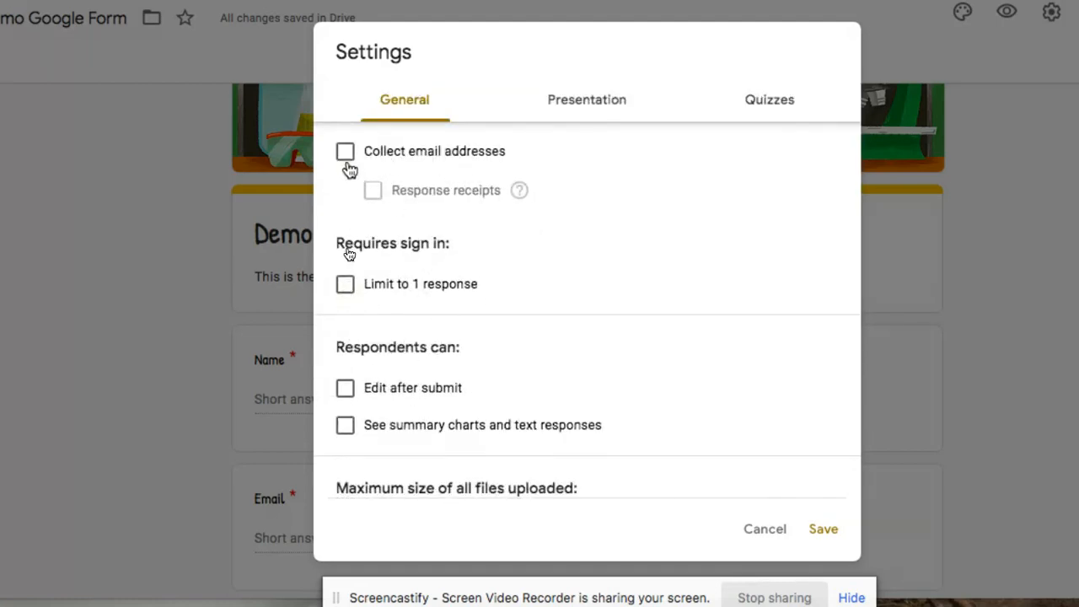
{"action": "left_click", "coordinate": [344, 151]}
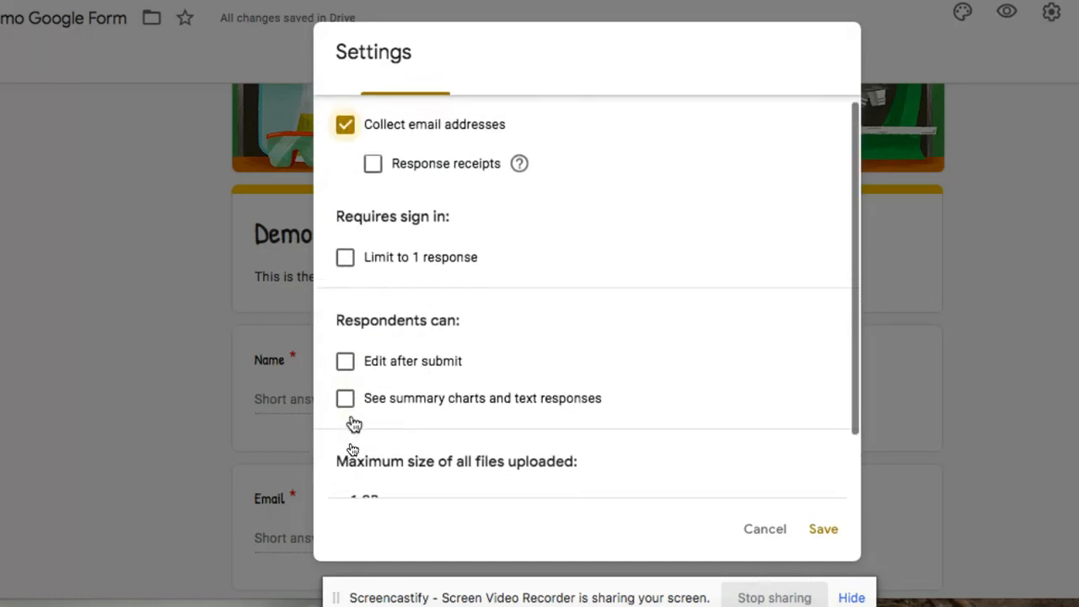
Let respondents see summary charts and text responses, and save the settings.
{"action": "left_click", "coordinate": [344, 389]}
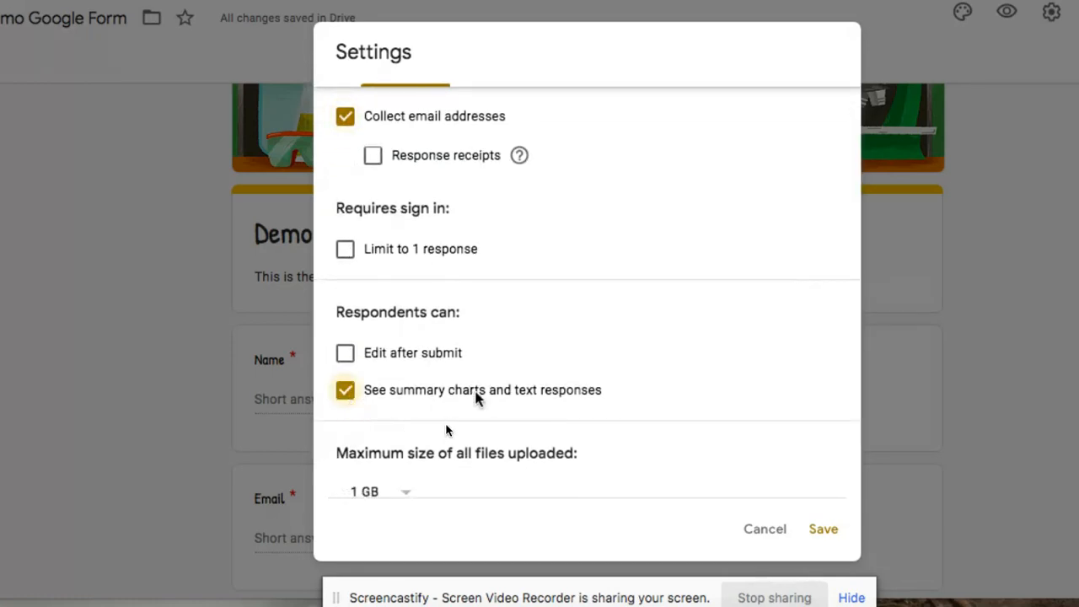
{"action": "scroll", "scroll_direction": "down", "scroll_amount": 3}
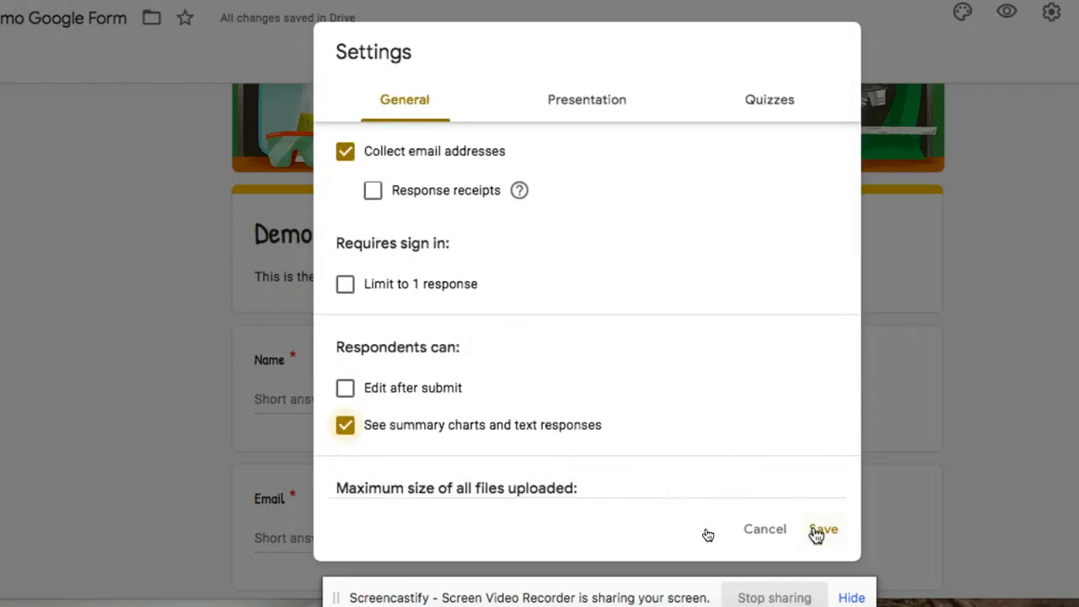
{"action": "left_click", "coordinate": [823, 529]}
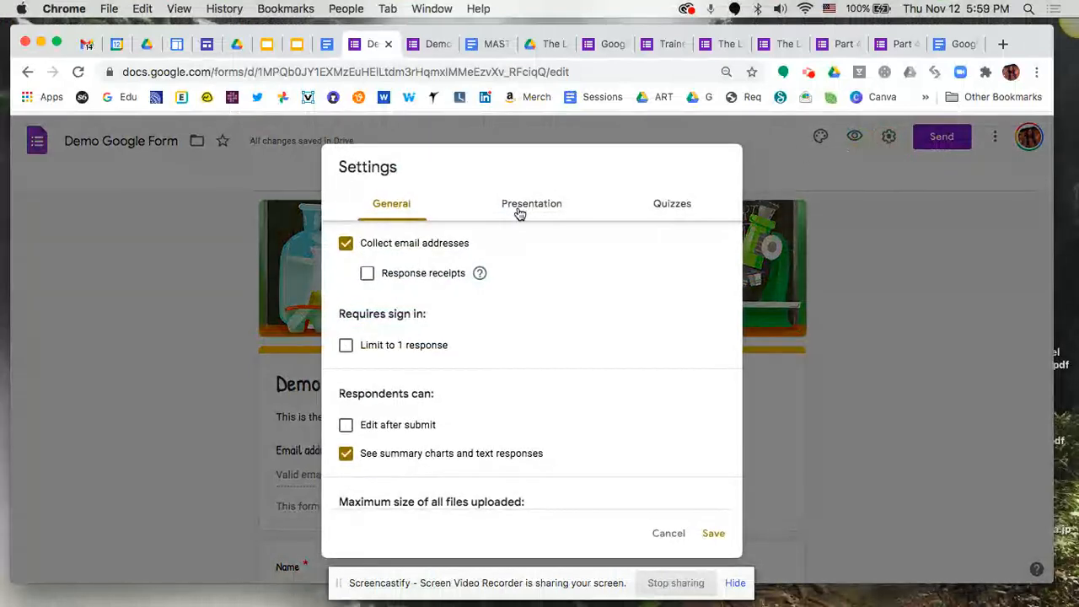
In Presentation settings, show a progress bar and shuffle question order.
{"action": "left_click", "coordinate": [532, 203]}
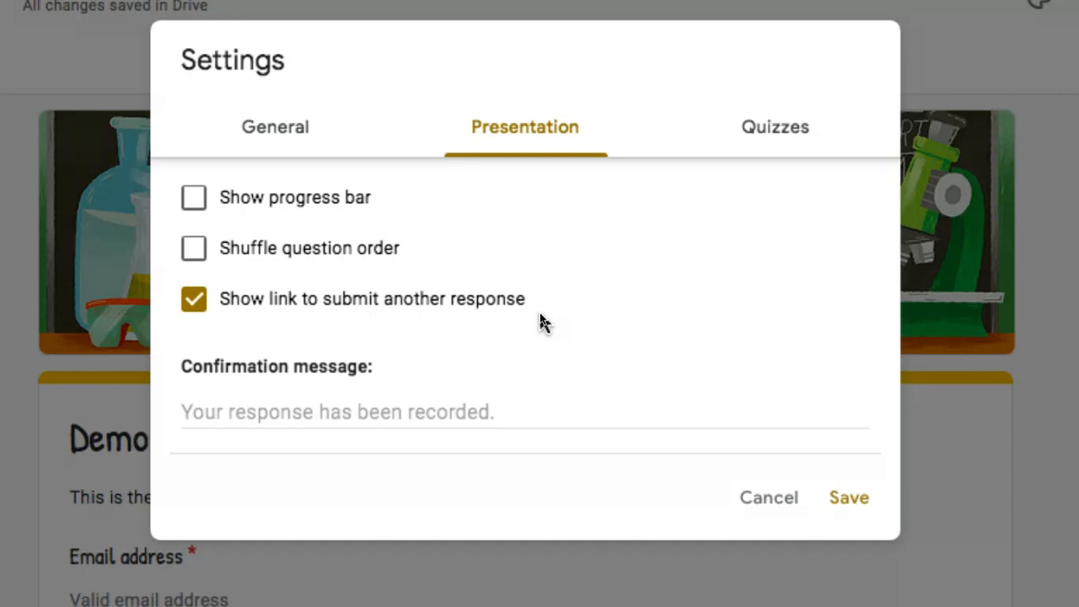
{"action": "mouse_move", "coordinate": [196, 209]}
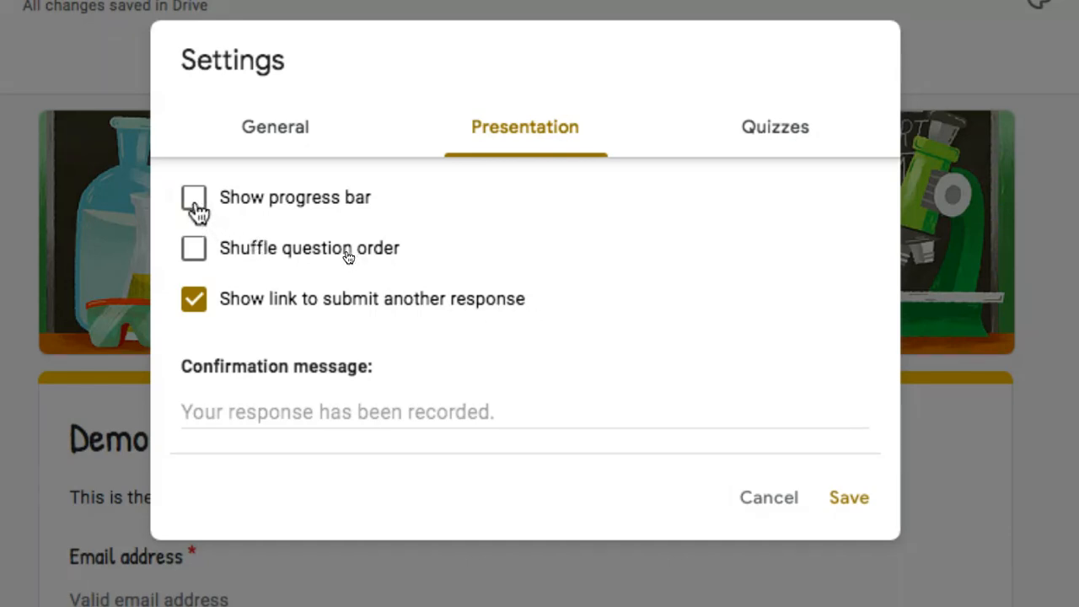
{"action": "left_click", "coordinate": [192, 197]}
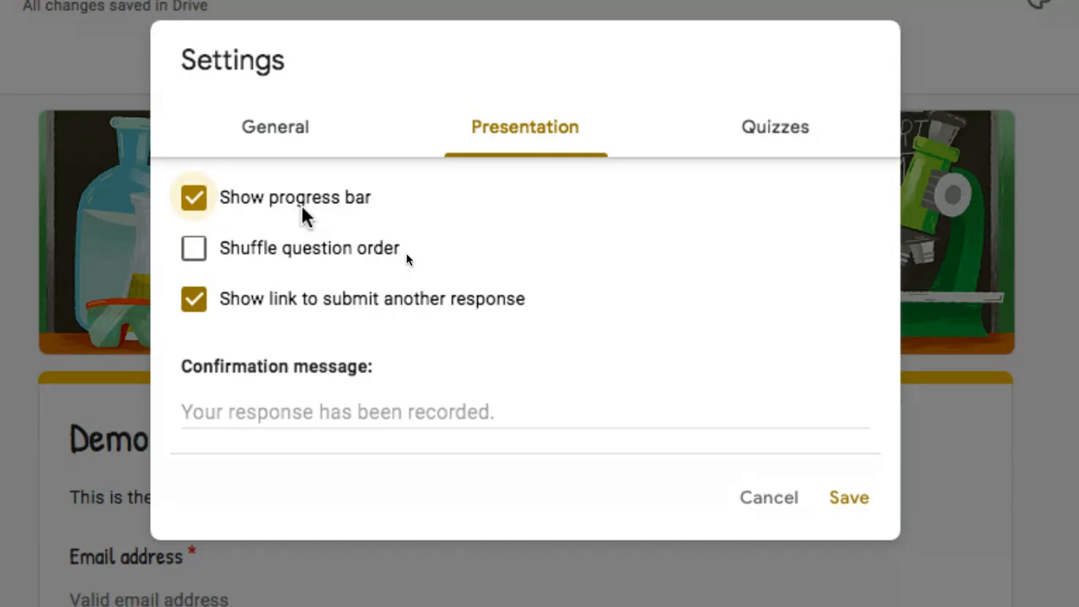
{"action": "mouse_move", "coordinate": [368, 293]}
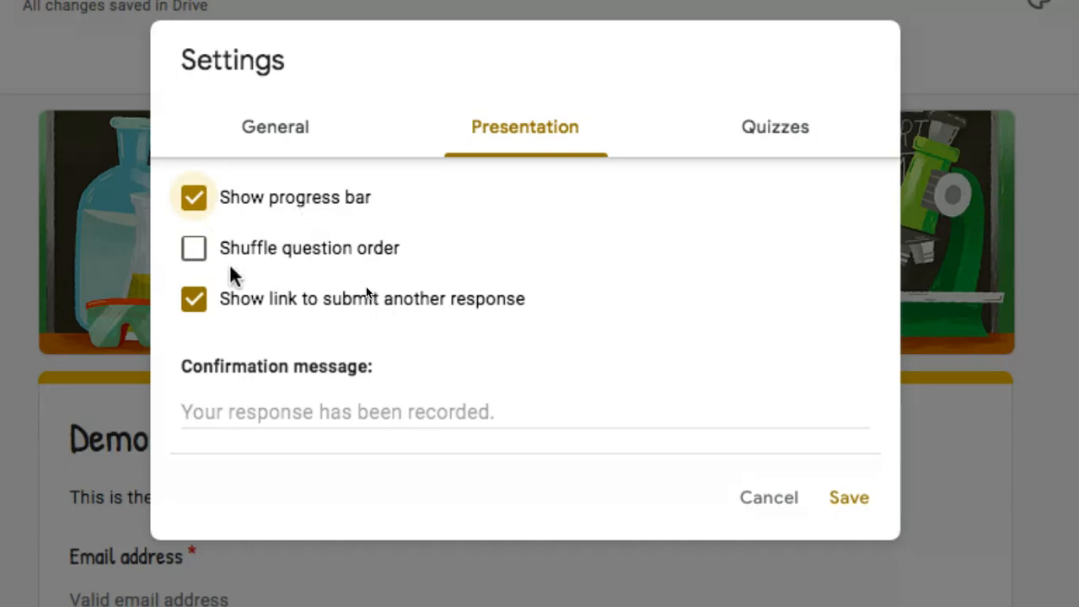
{"action": "left_click", "coordinate": [192, 246]}
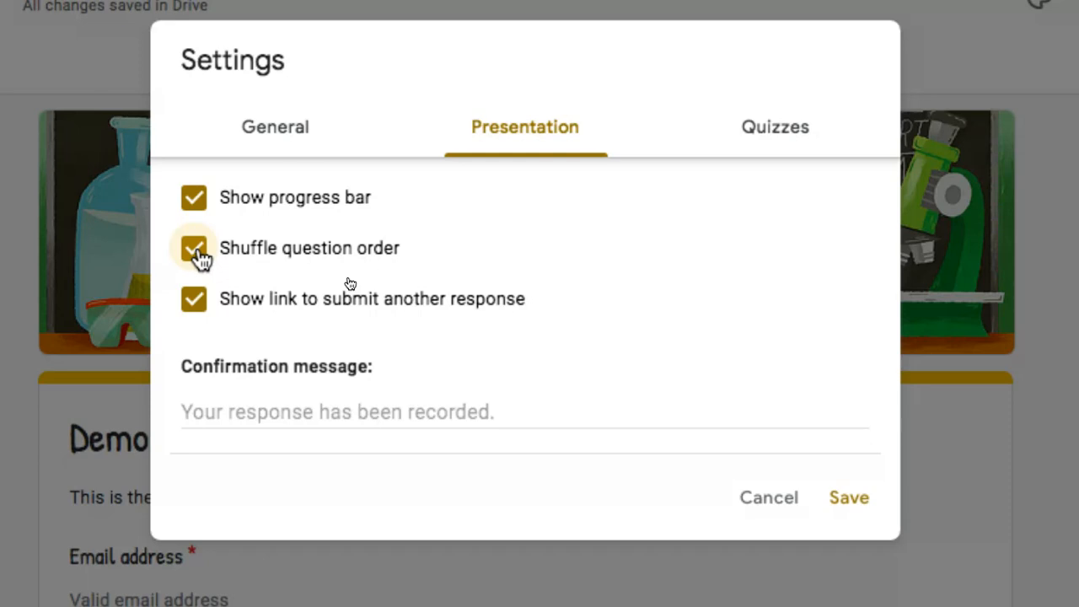
{"action": "mouse_move", "coordinate": [398, 287]}
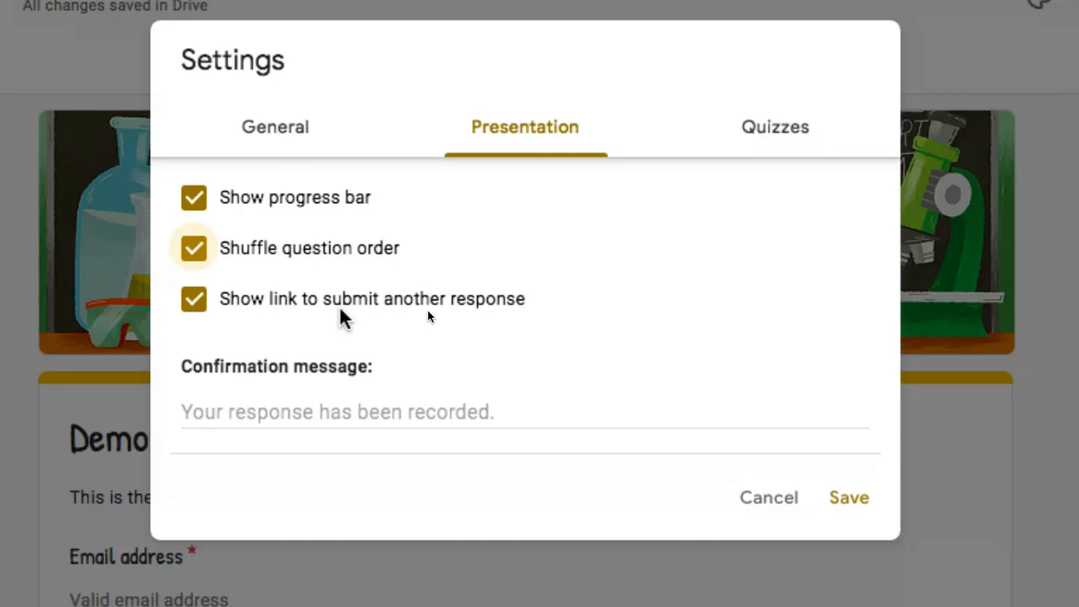
{"action": "mouse_move", "coordinate": [290, 328]}
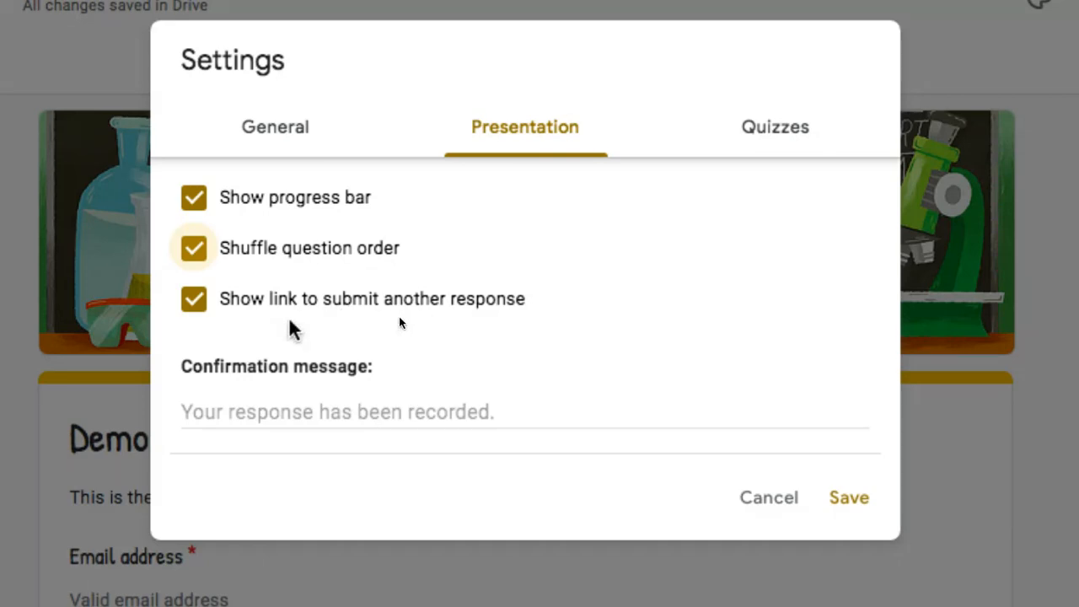
{"action": "mouse_move", "coordinate": [260, 322]}
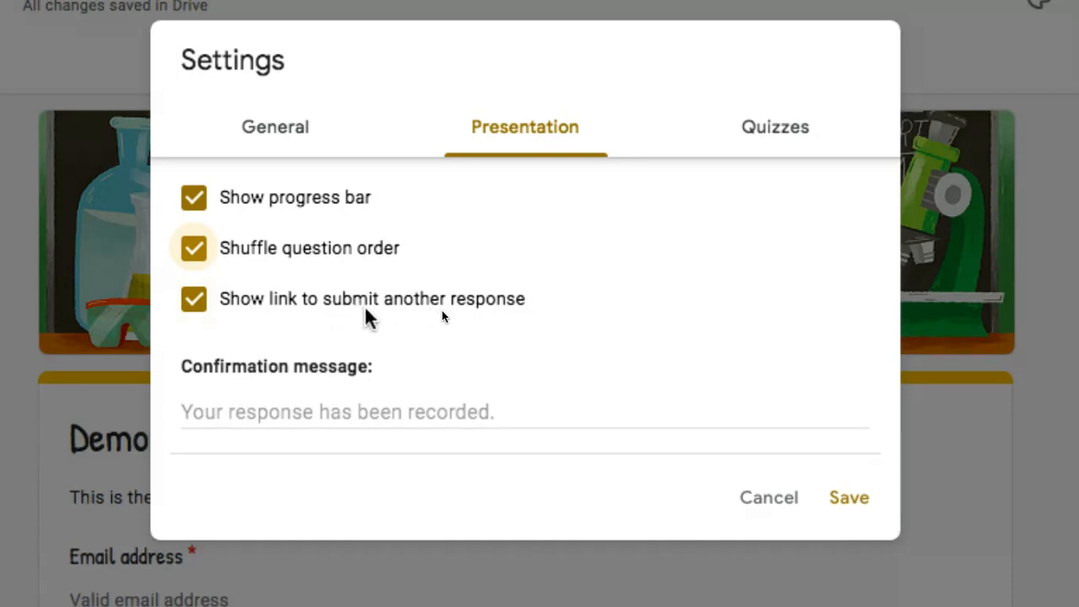
{"action": "mouse_move", "coordinate": [452, 324]}
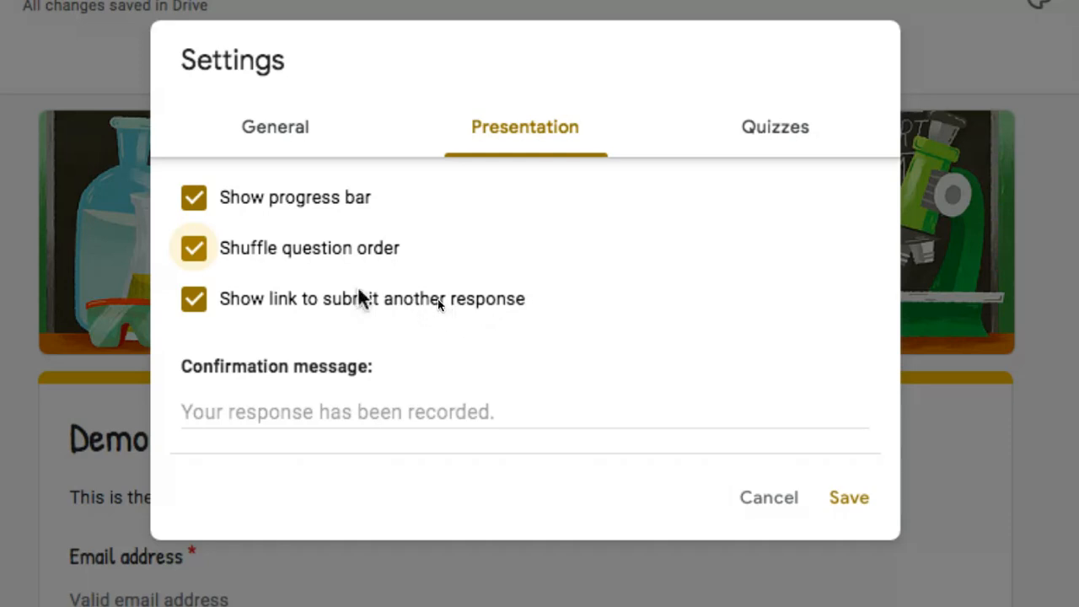
{"action": "mouse_move", "coordinate": [256, 412]}
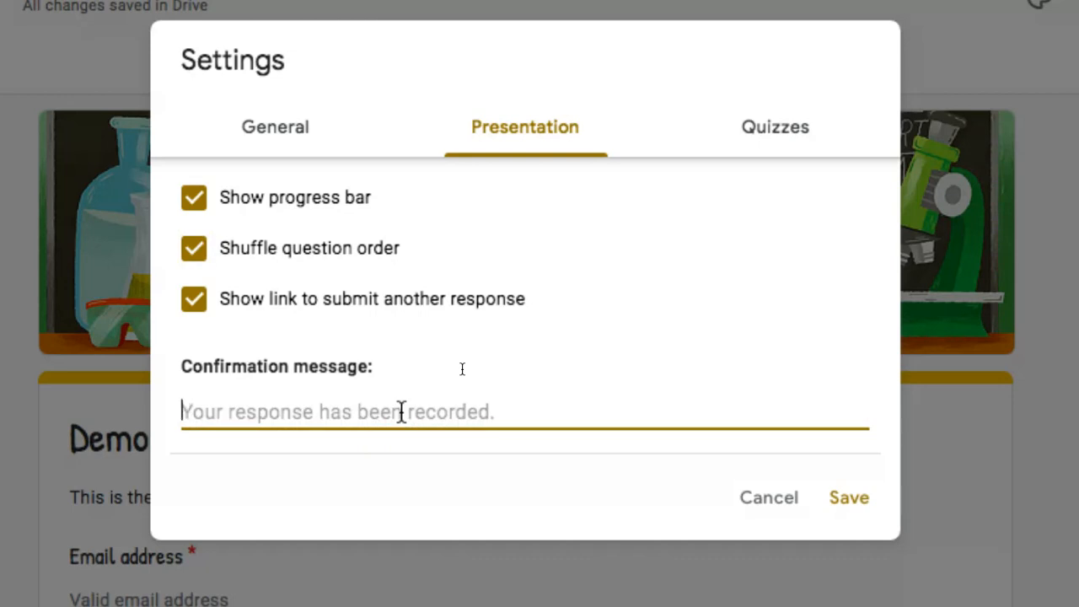
Set the confirmation message to 'Thank you for completing this form. We will follow up soon.'.
{"action": "type", "text": "Thank you for"}
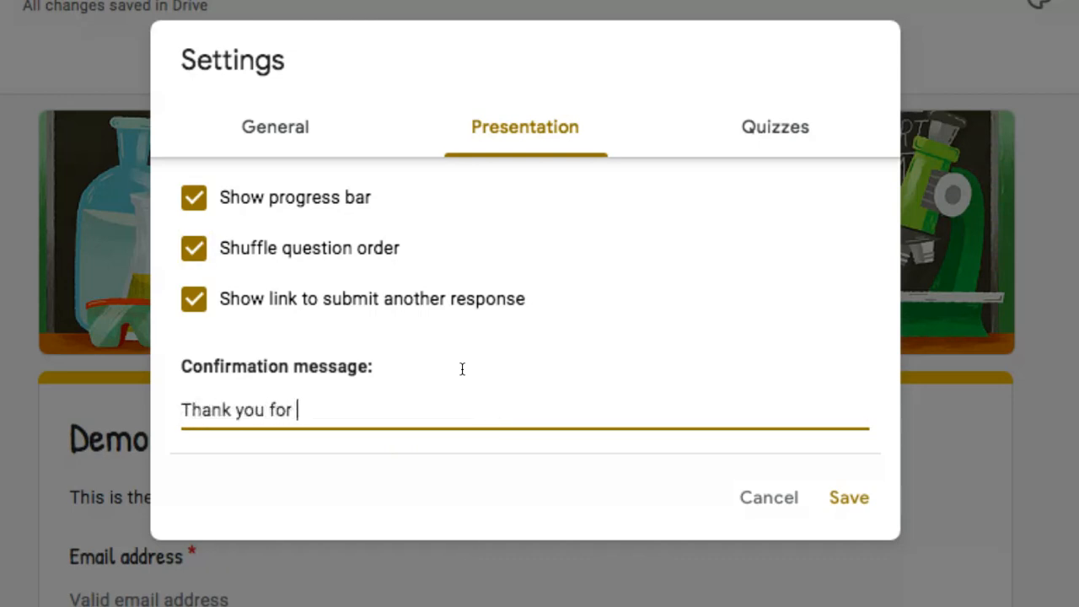
{"action": "type", "text": "completing th"}
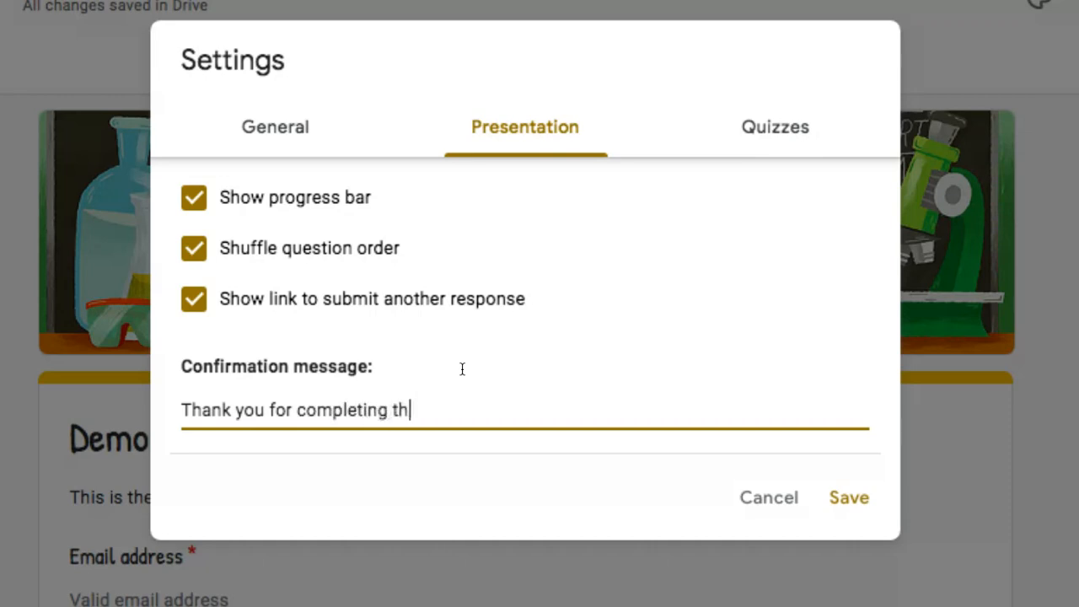
{"action": "type", "text": "is form."}
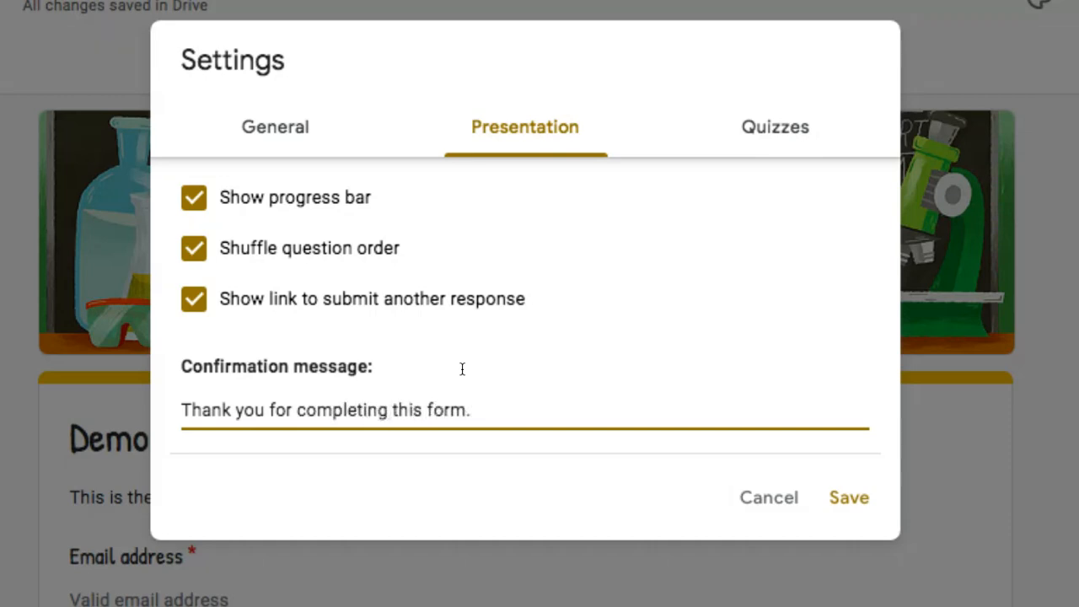
{"action": "type", "text": "We will follow"}
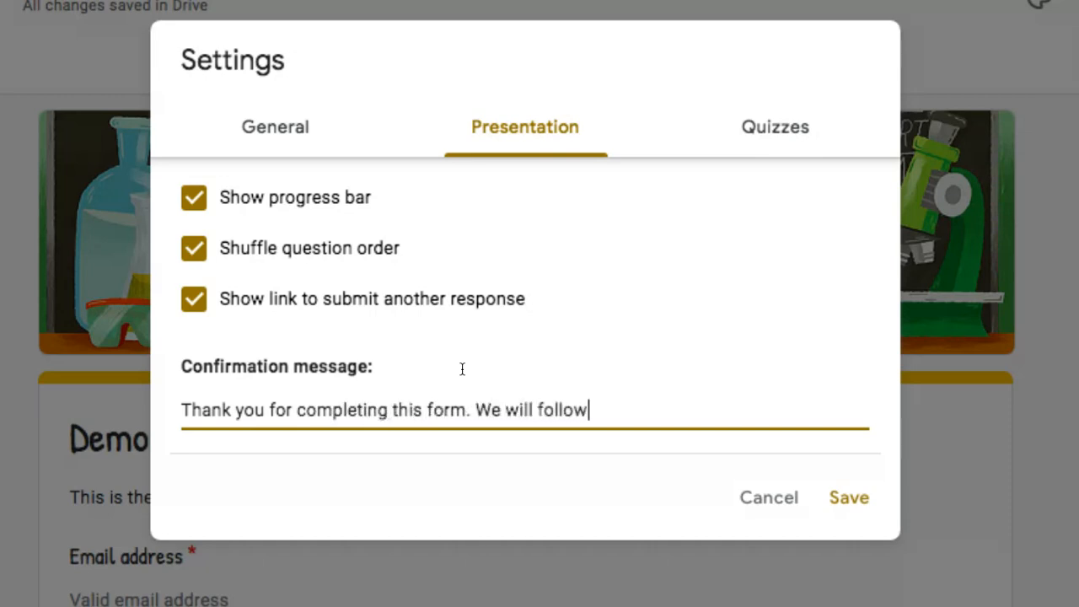
{"action": "type", "text": "up soon."}
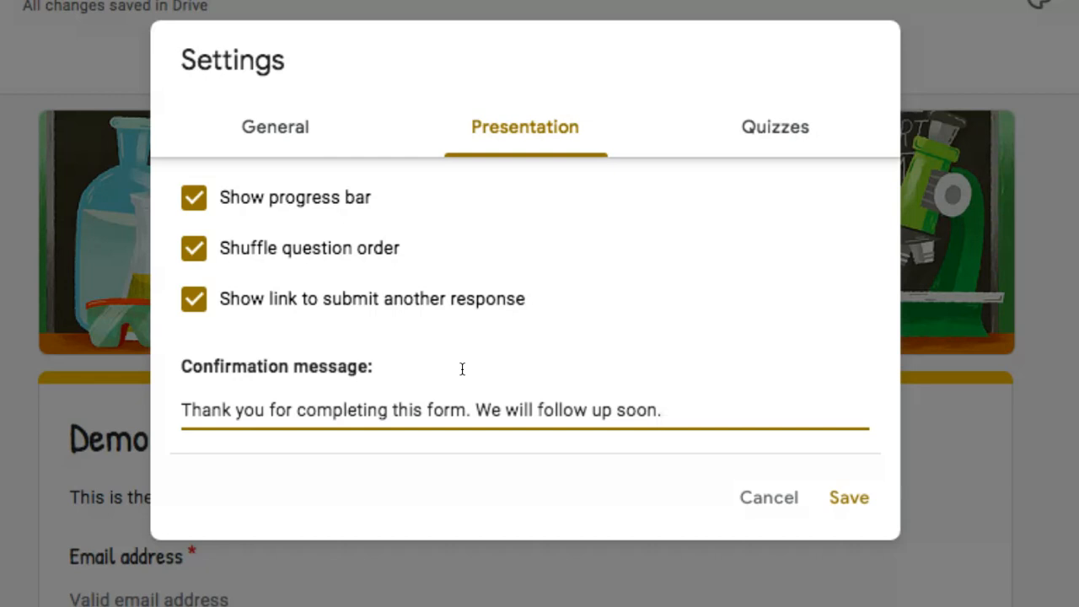
{"action": "mouse_move", "coordinate": [789, 135]}
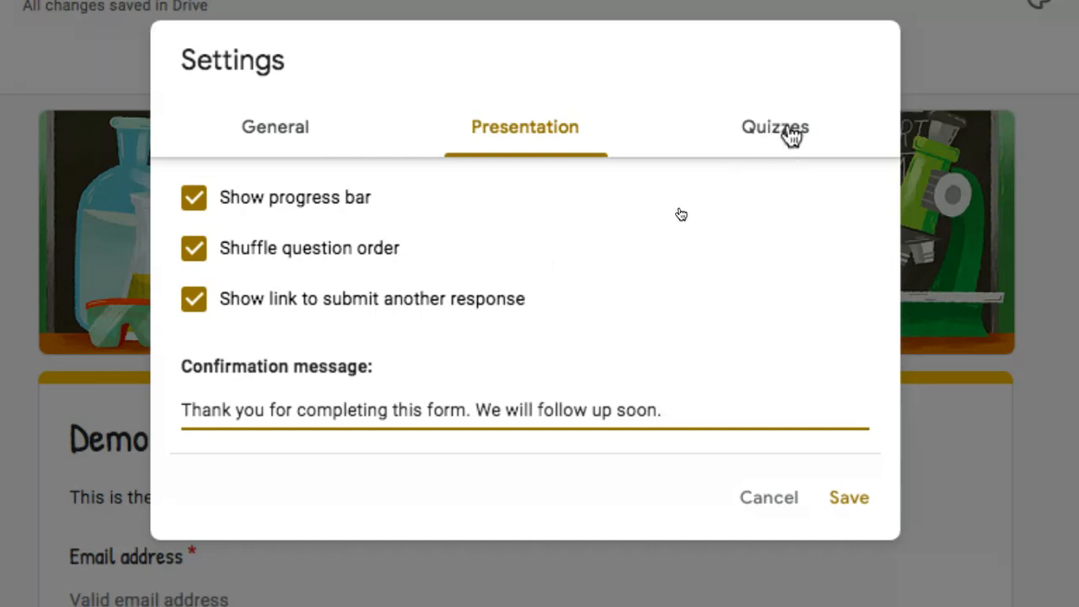
{"action": "left_click", "coordinate": [774, 126]}
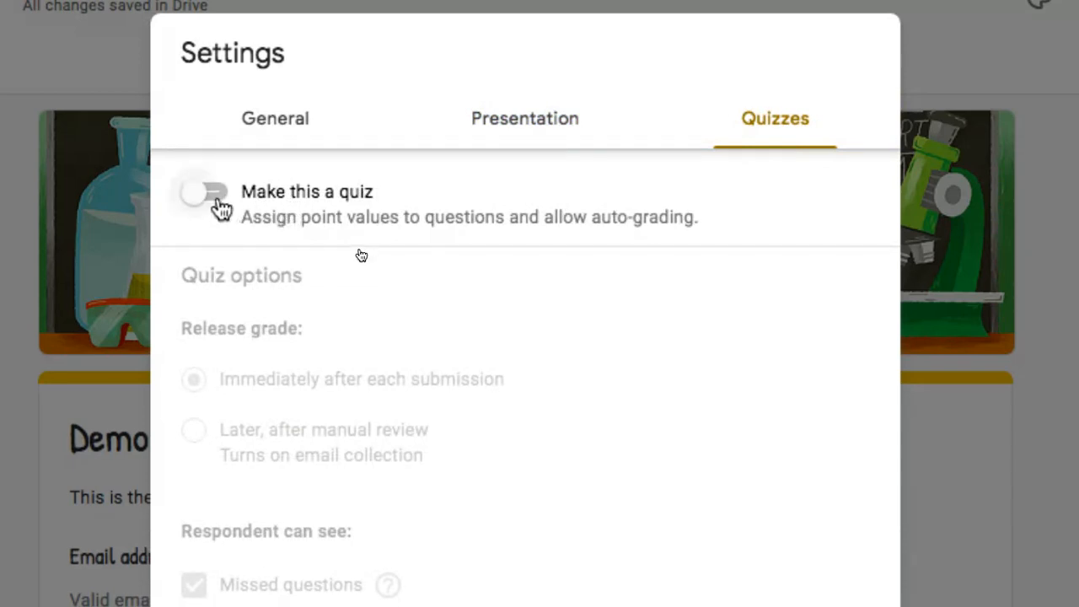
Try quiz mode, leave it off, and save the settings back to the form editor.
{"action": "left_click", "coordinate": [202, 192]}
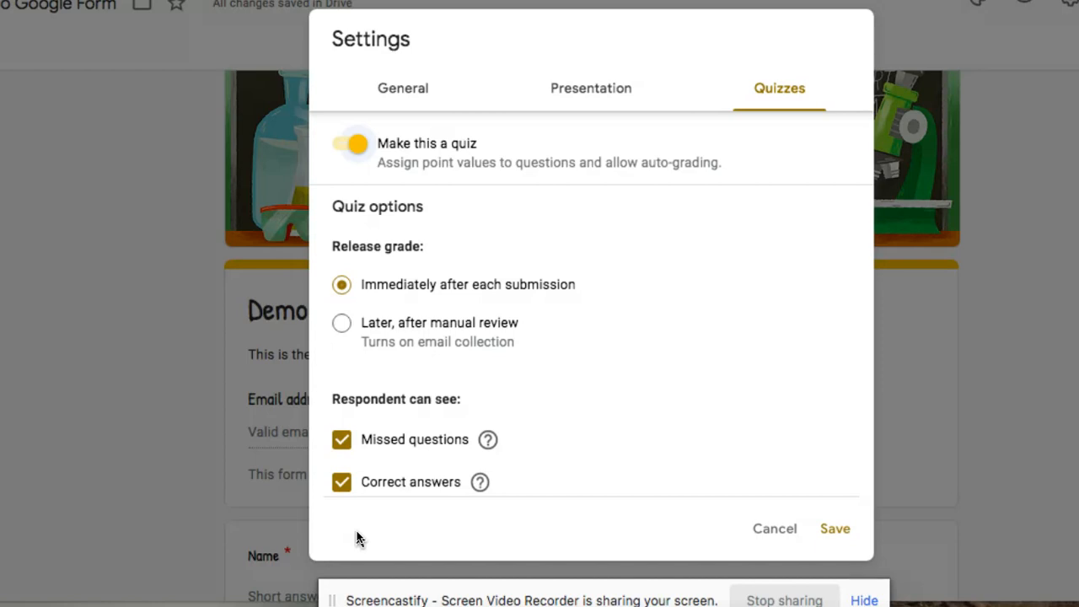
{"action": "mouse_move", "coordinate": [469, 247]}
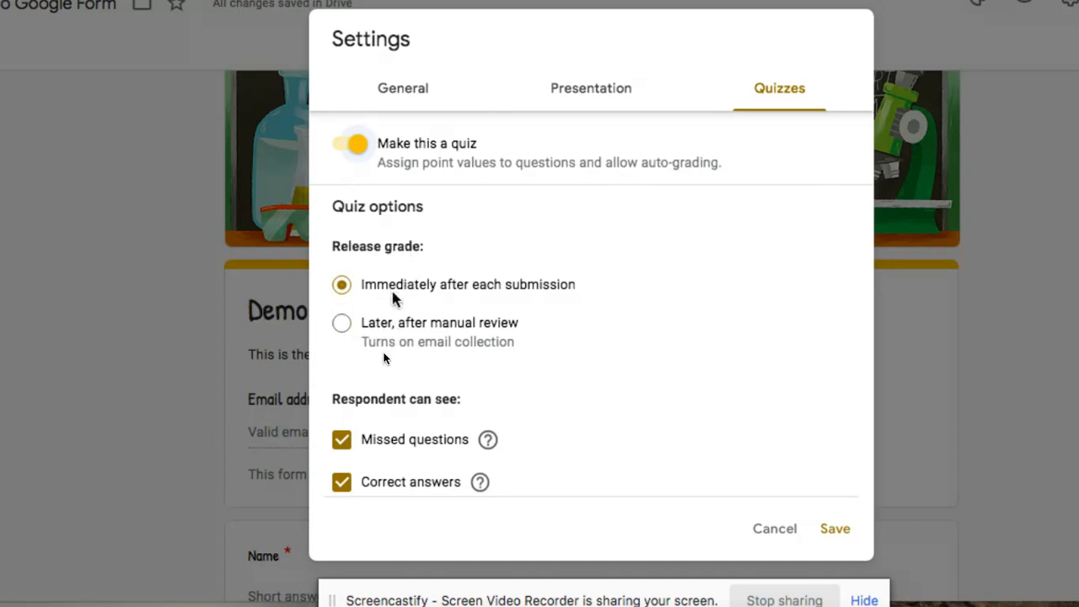
{"action": "mouse_move", "coordinate": [570, 305]}
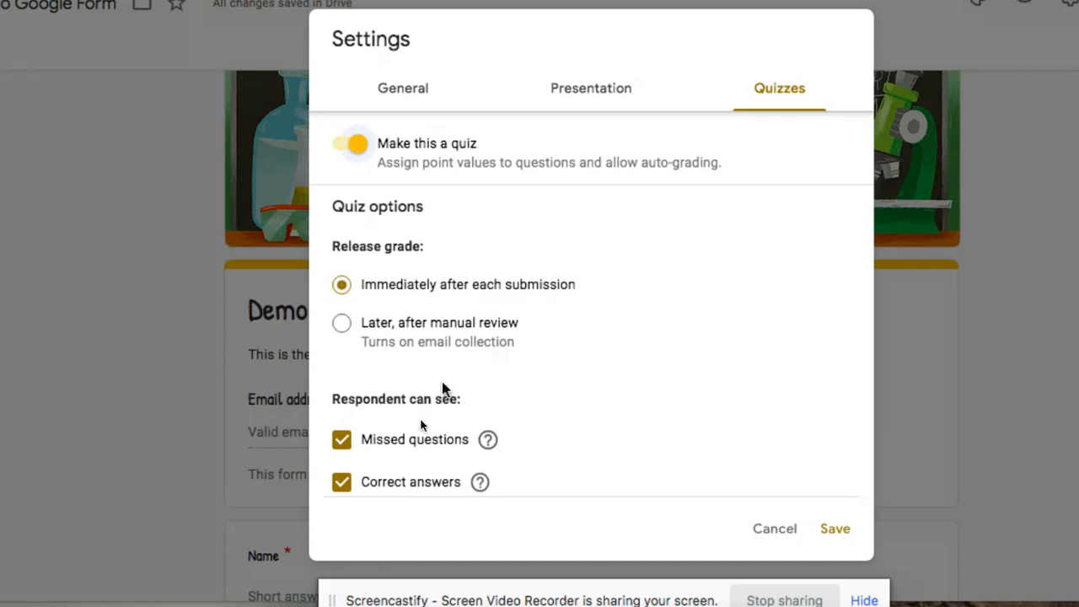
{"action": "mouse_move", "coordinate": [491, 414]}
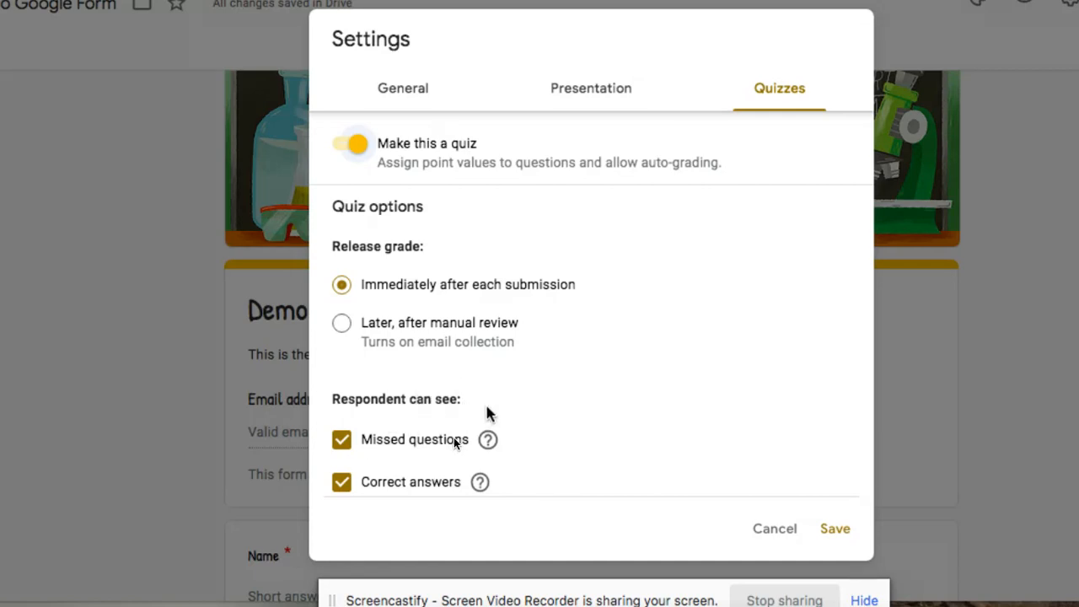
{"action": "mouse_move", "coordinate": [337, 459]}
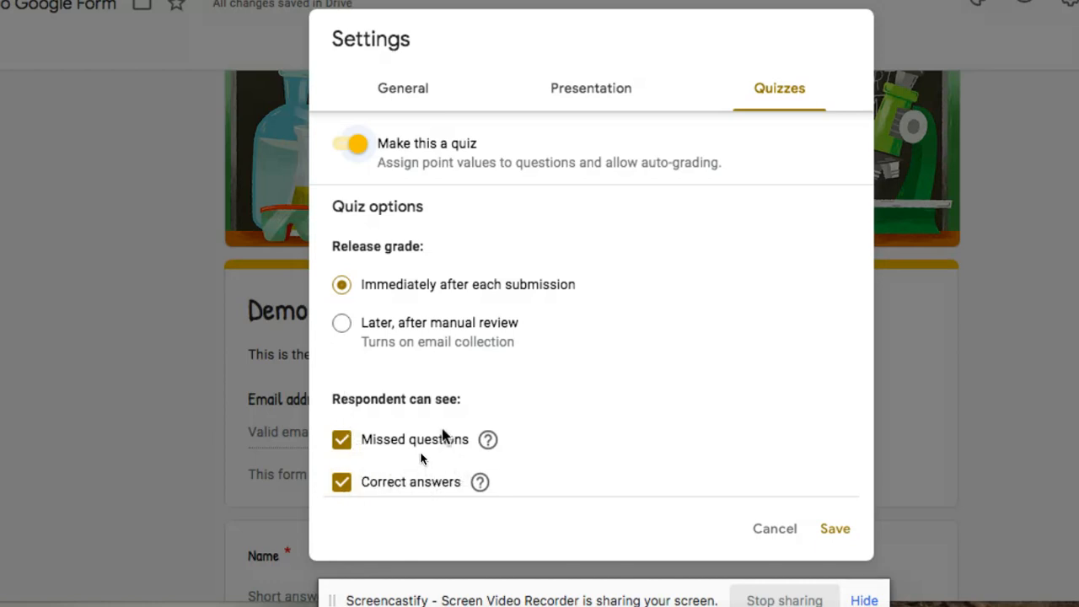
{"action": "left_click", "coordinate": [351, 143]}
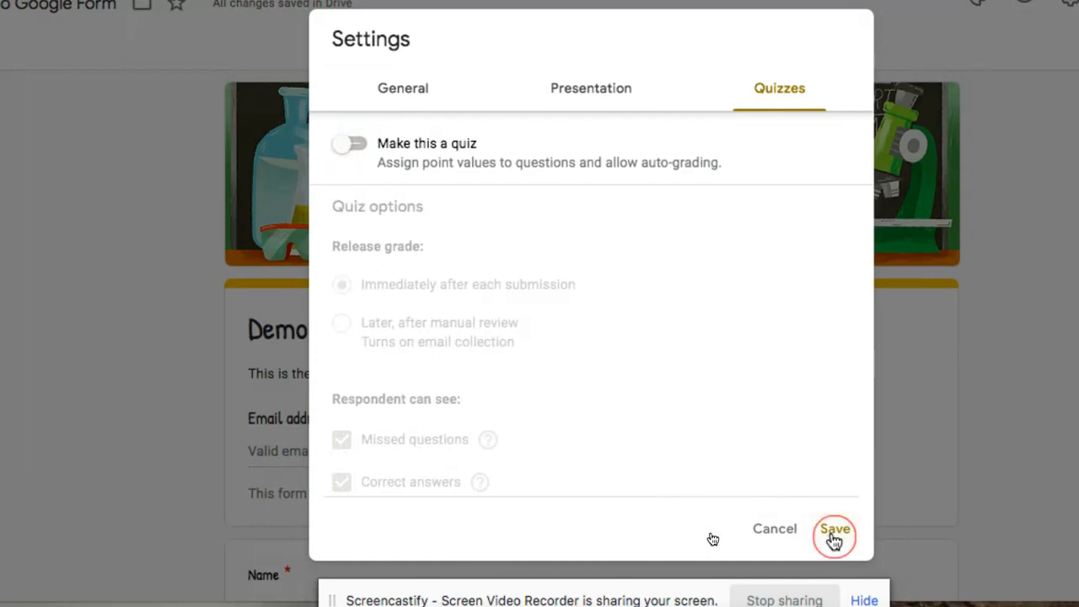
{"action": "left_click", "coordinate": [834, 530]}
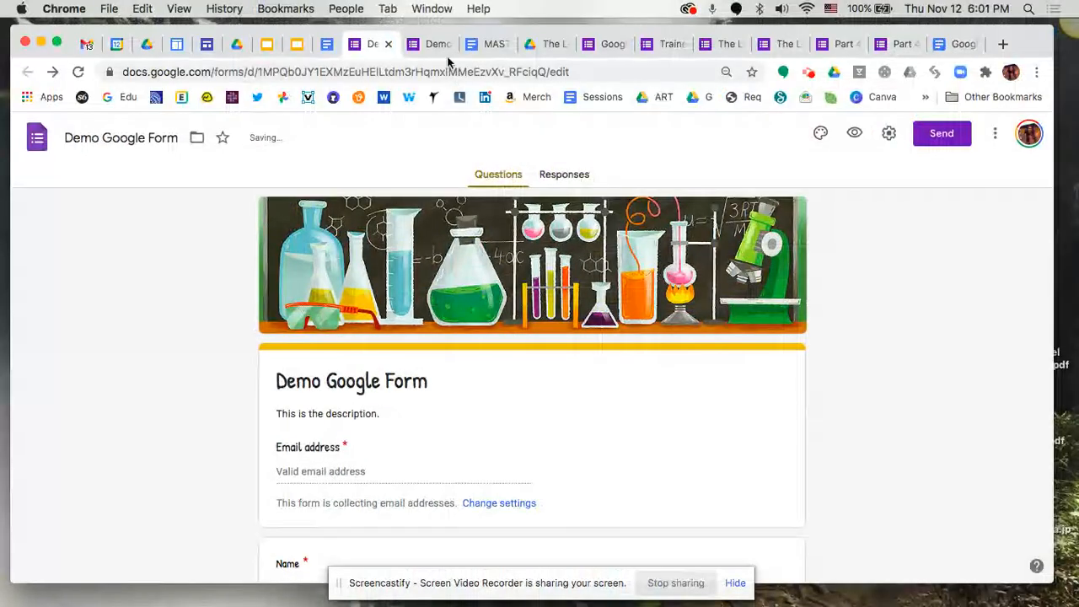
{"action": "mouse_move", "coordinate": [432, 44]}
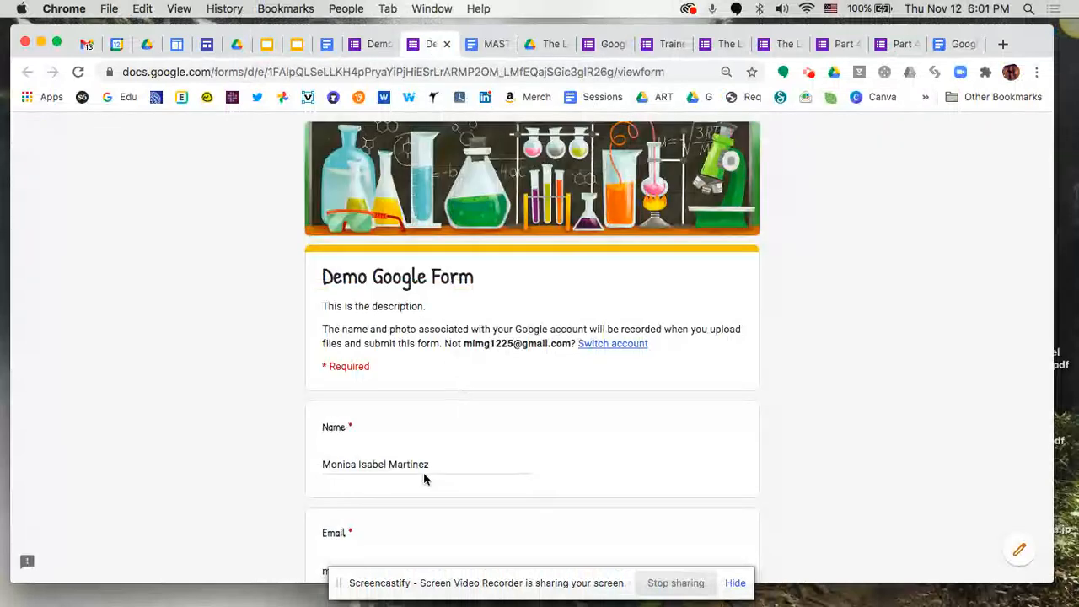
Scroll through the live form's answered questions down to the Submit button.
{"action": "scroll", "scroll_direction": "down", "scroll_amount": 3}
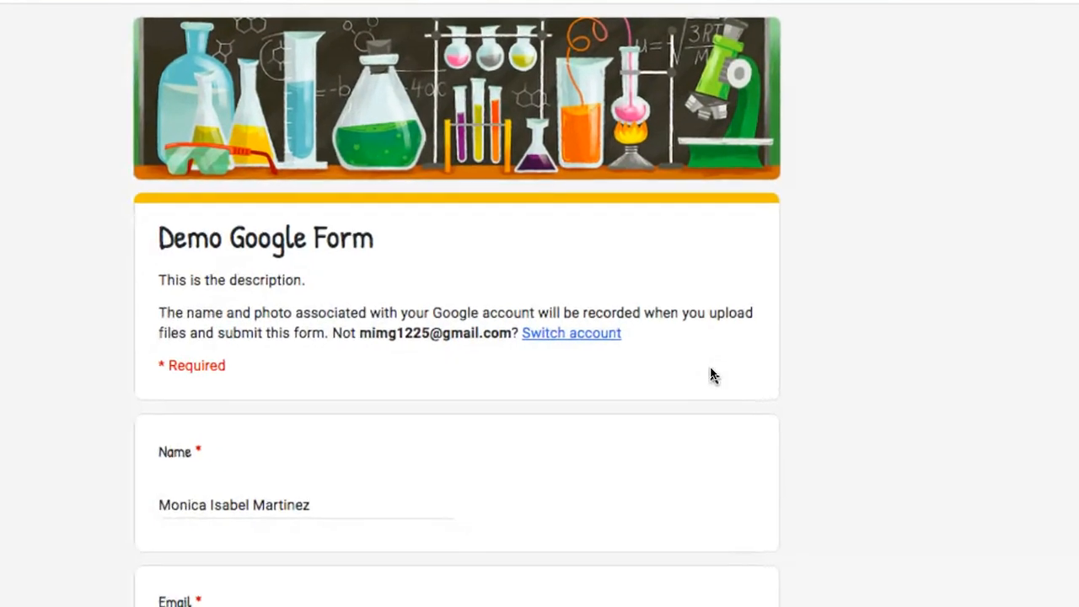
{"action": "scroll", "scroll_direction": "down", "scroll_amount": 3}
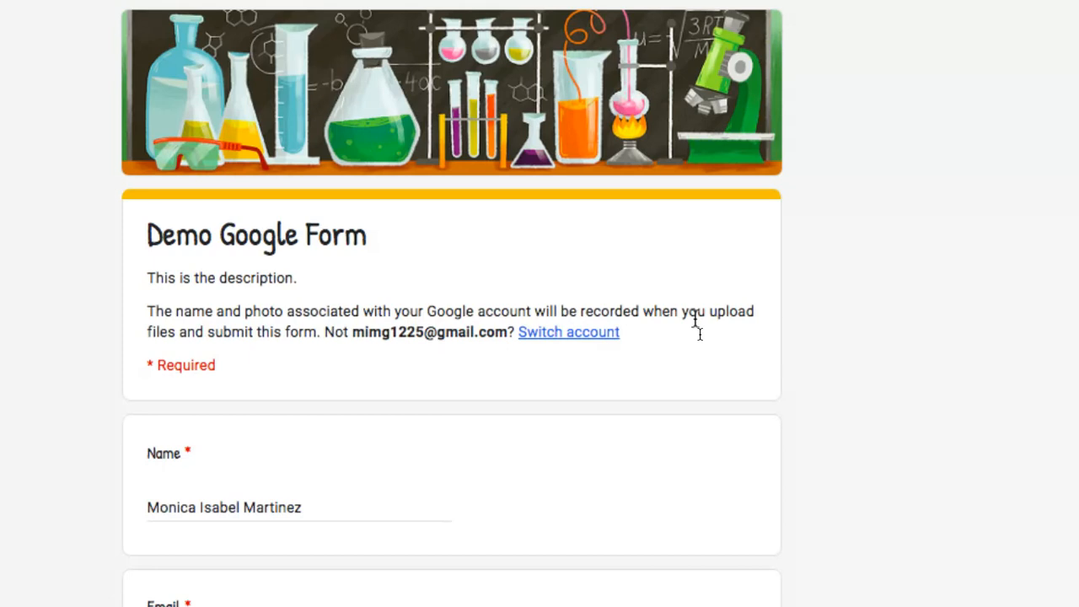
{"action": "mouse_move", "coordinate": [452, 340]}
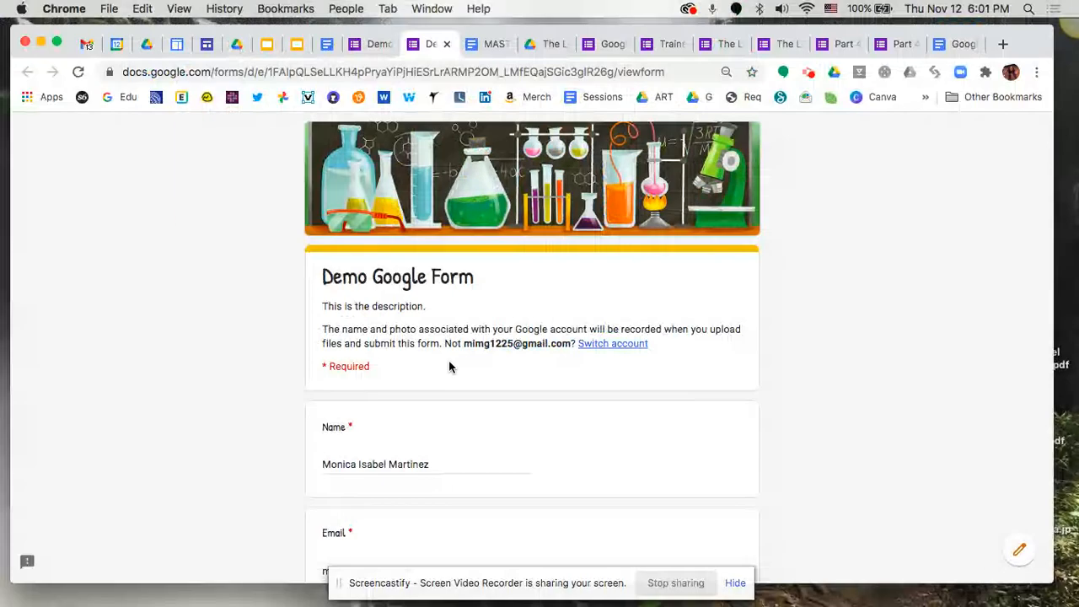
{"action": "scroll", "scroll_direction": "down", "scroll_amount": 3}
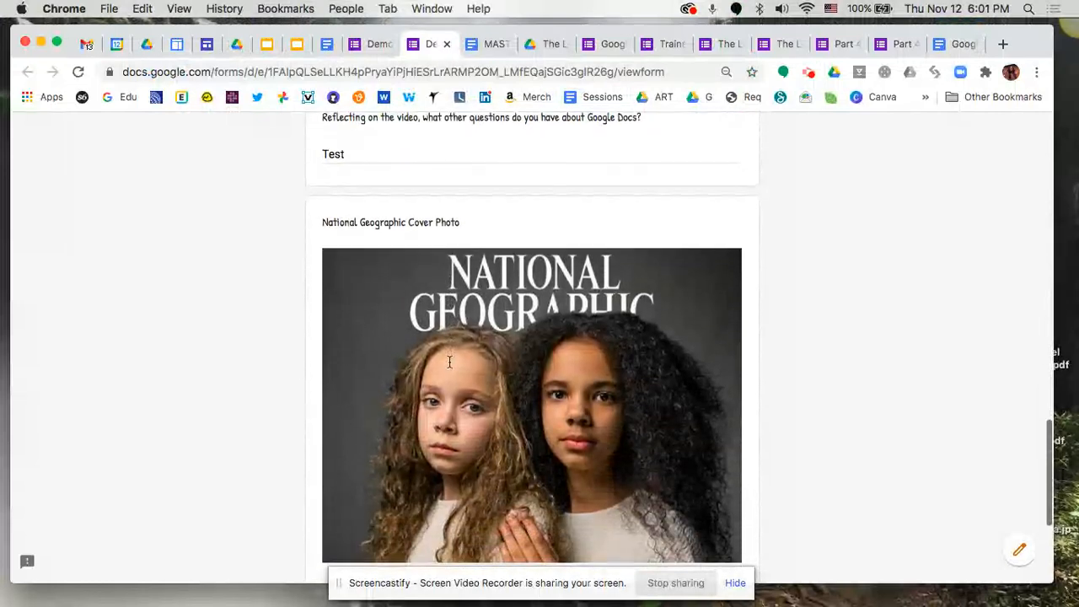
{"action": "scroll", "scroll_direction": "down", "scroll_amount": 3}
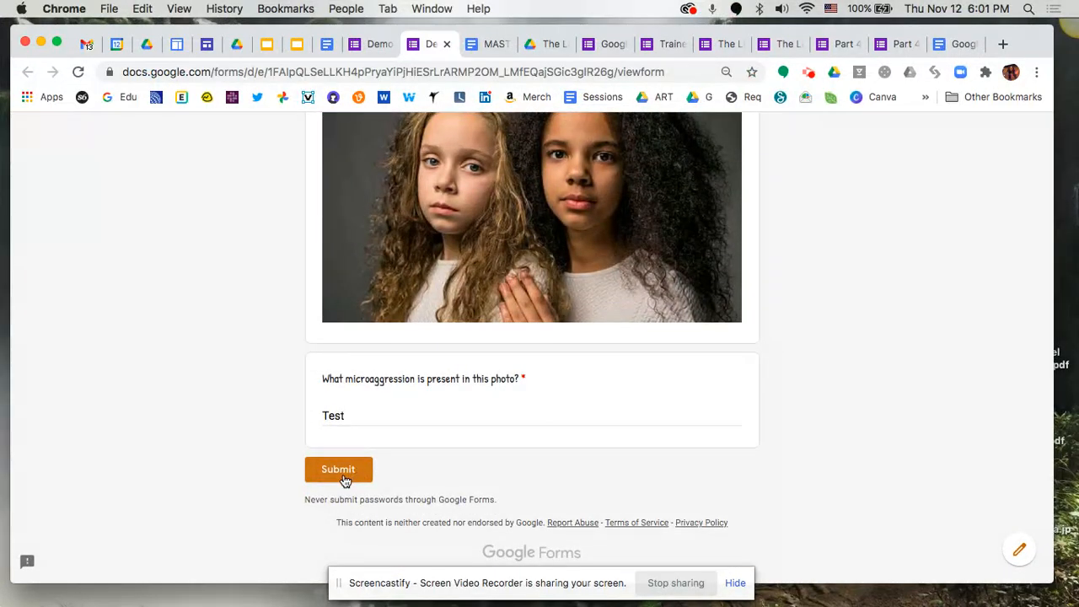
Attempt to submit, hit the required-field warning, and enter the email 'monica@'.
{"action": "left_click", "coordinate": [337, 469]}
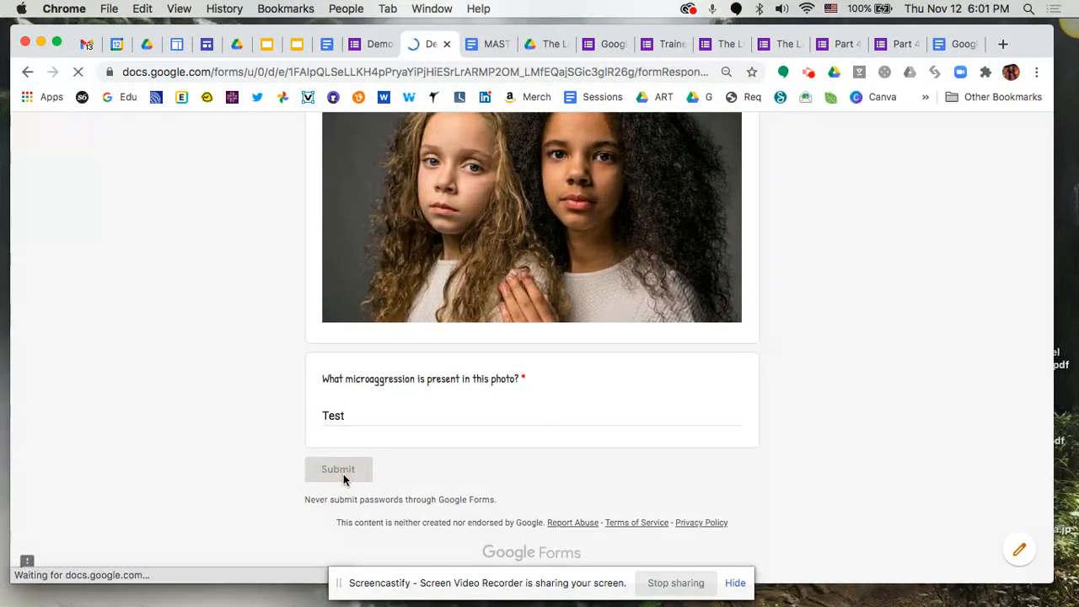
{"action": "left_click", "coordinate": [338, 469]}
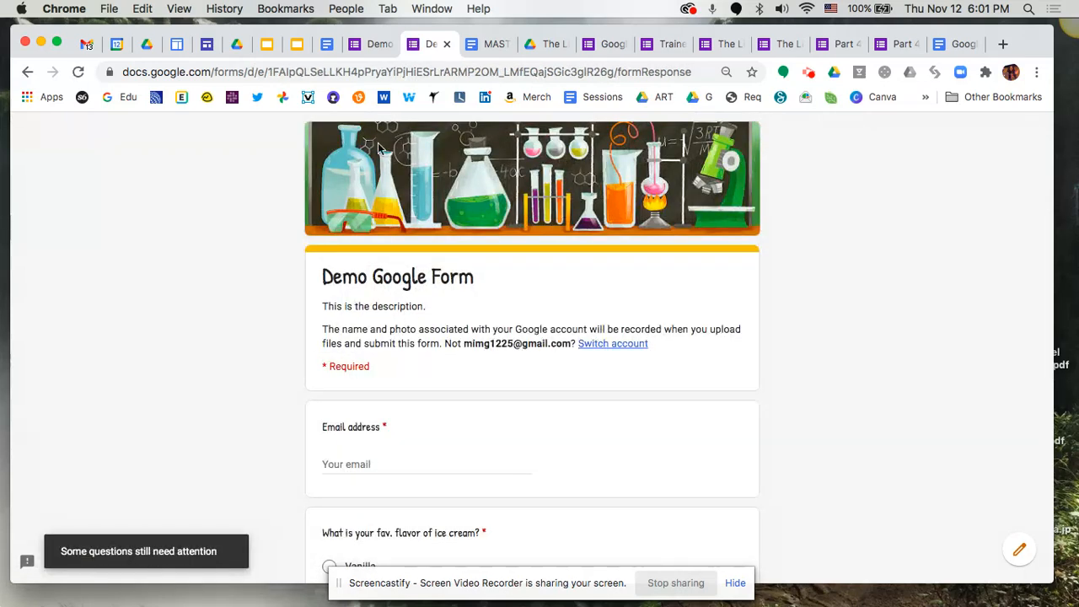
{"action": "mouse_move", "coordinate": [408, 418]}
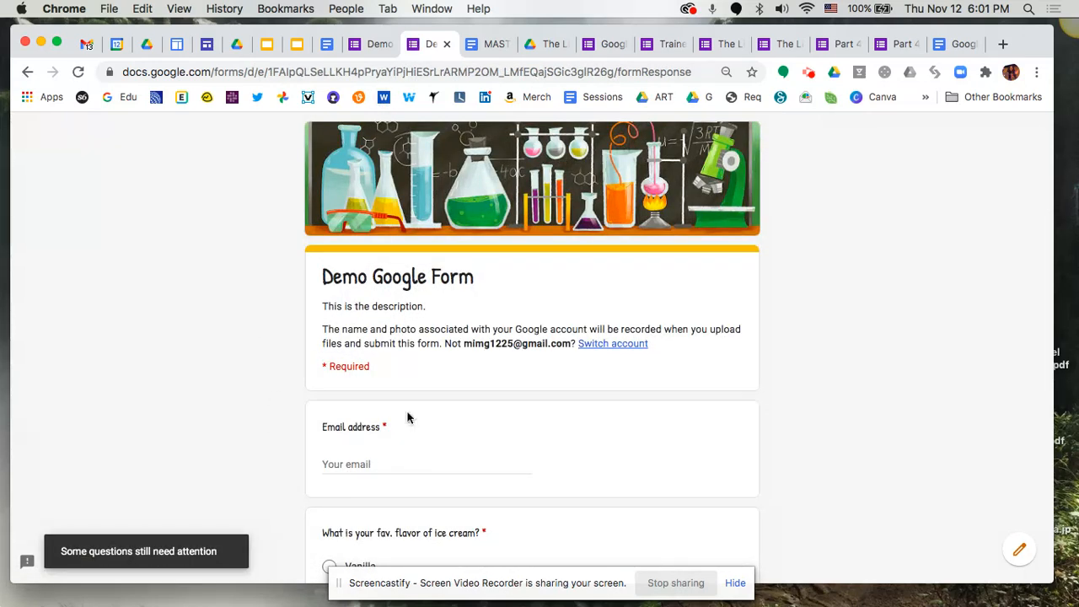
{"action": "left_click", "coordinate": [425, 464]}
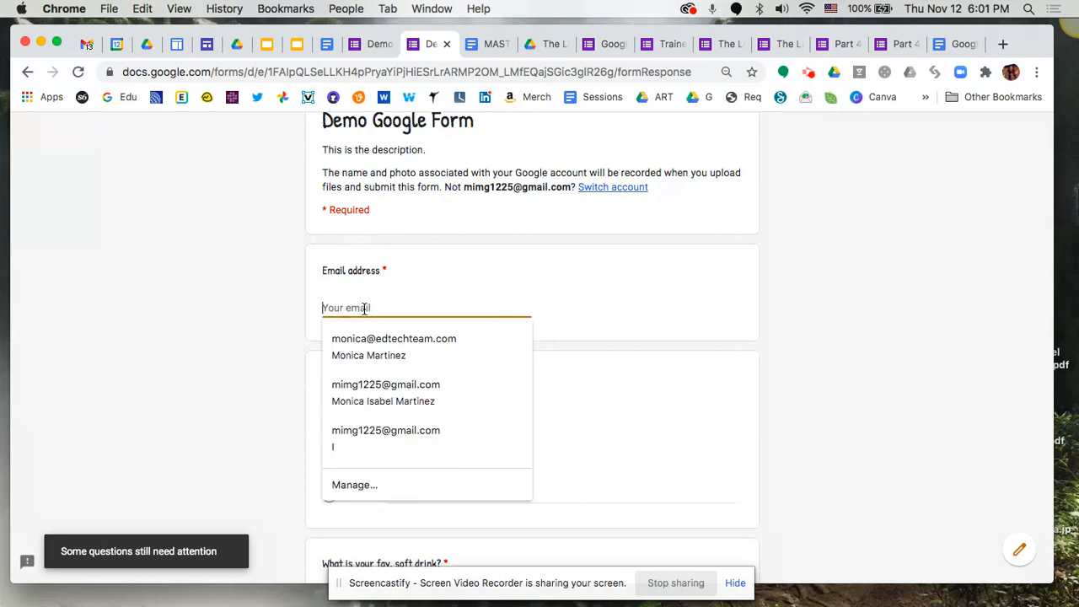
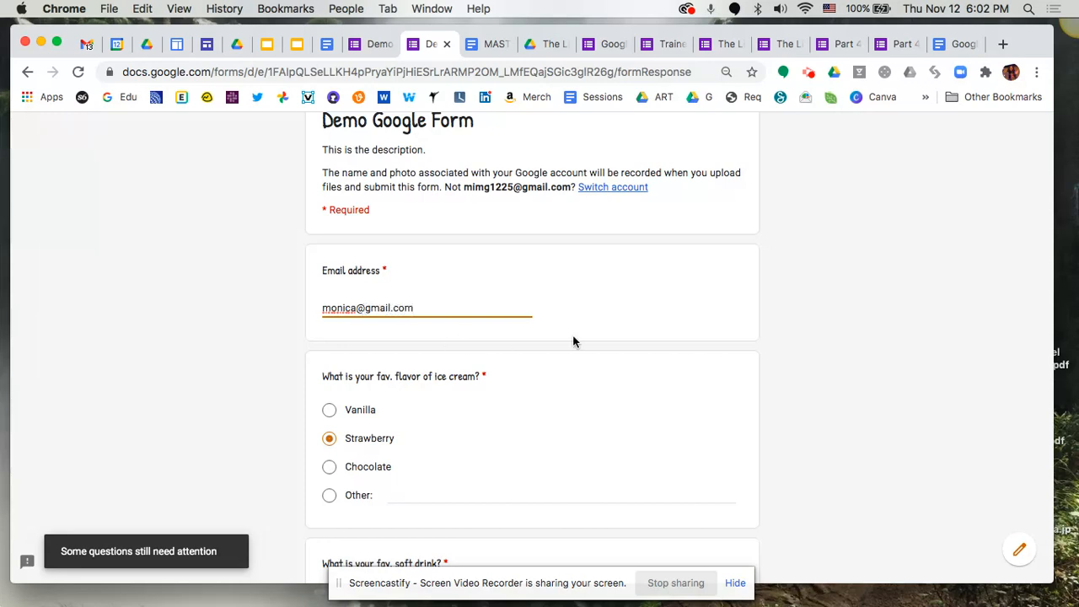
Submit the completed response and reach the thank-you confirmation page.
{"action": "scroll", "scroll_direction": "down", "scroll_amount": 3}
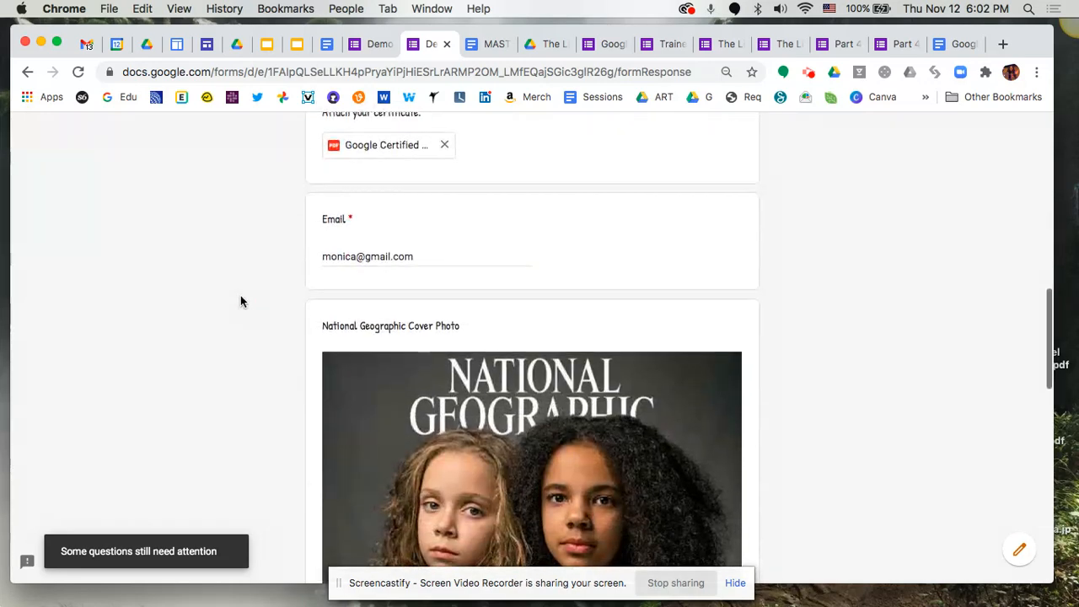
{"action": "scroll", "scroll_direction": "down", "scroll_amount": 3}
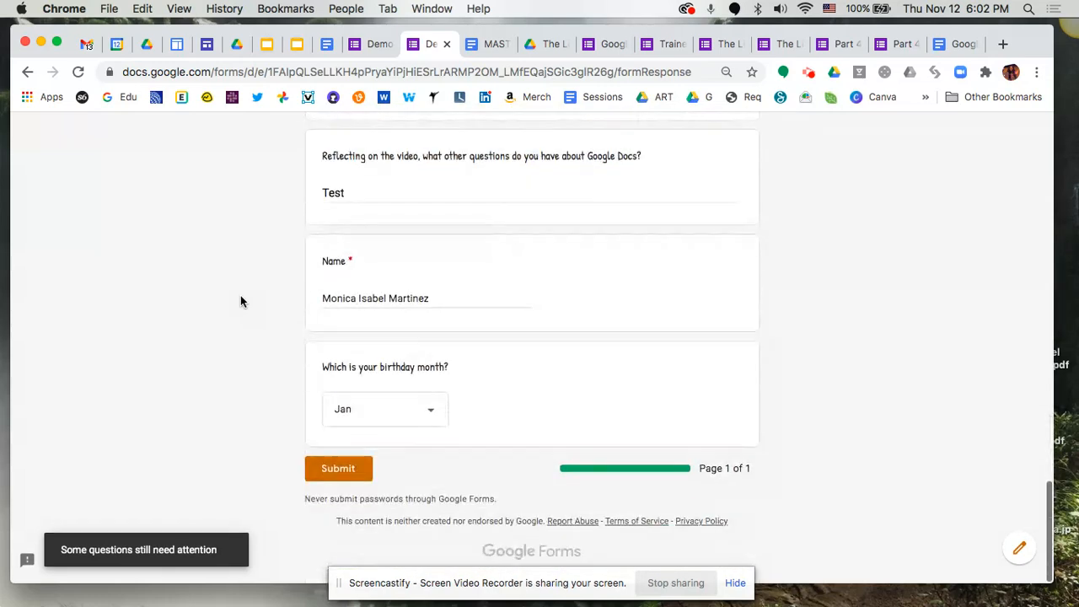
{"action": "left_click", "coordinate": [338, 469]}
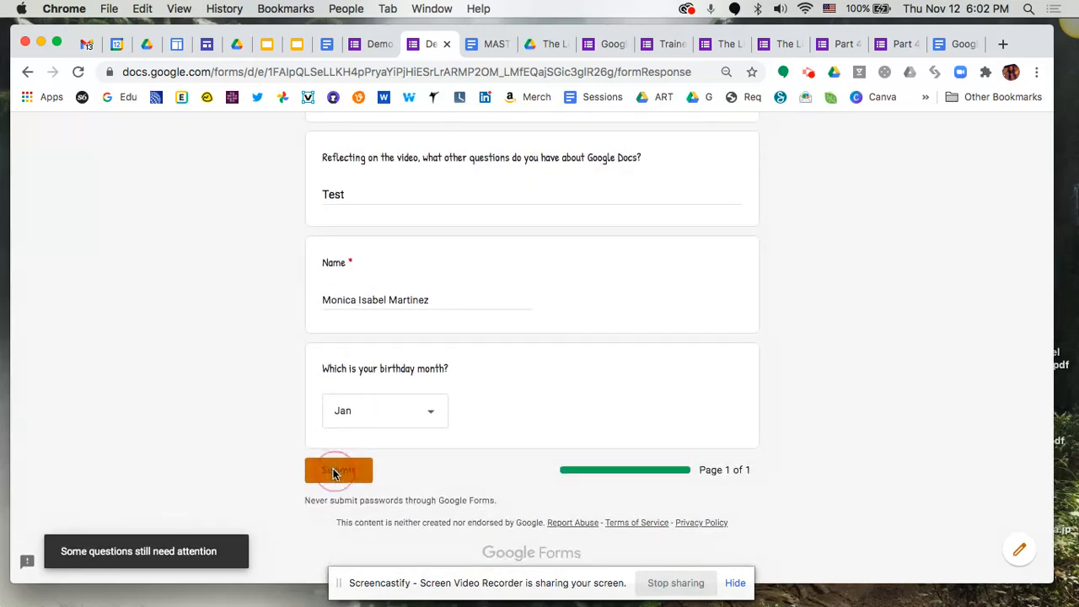
{"action": "left_click", "coordinate": [338, 469]}
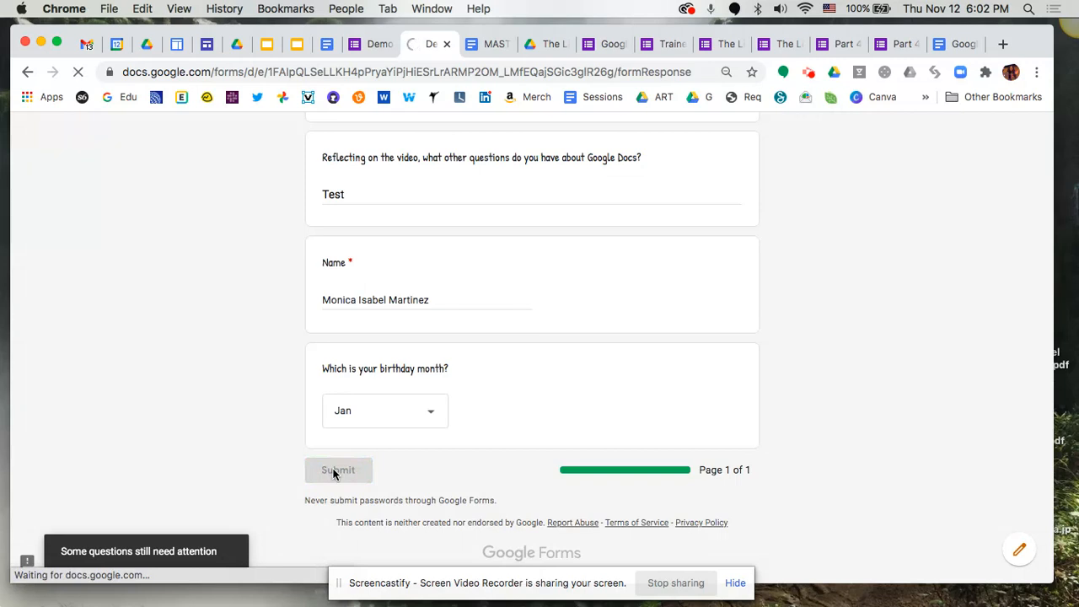
{"action": "left_click", "coordinate": [338, 469]}
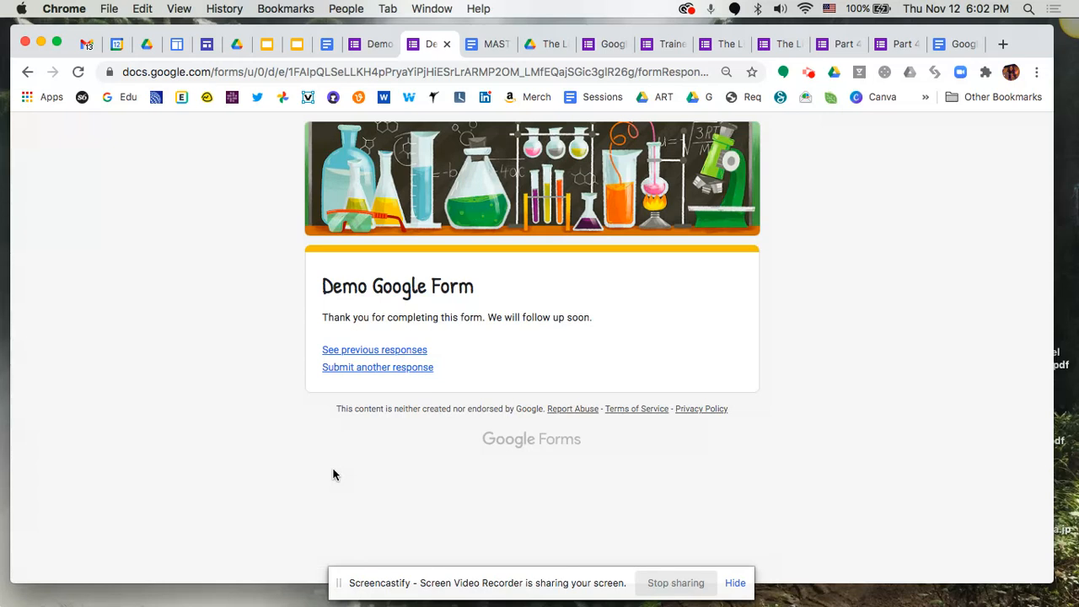
{"action": "mouse_move", "coordinate": [496, 369]}
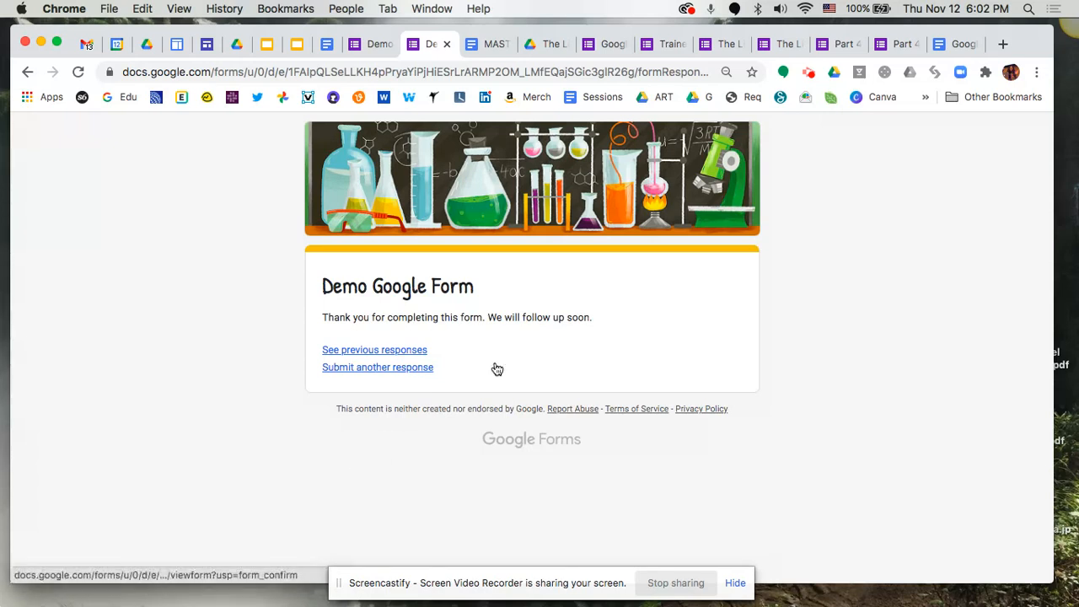
{"action": "mouse_move", "coordinate": [476, 376]}
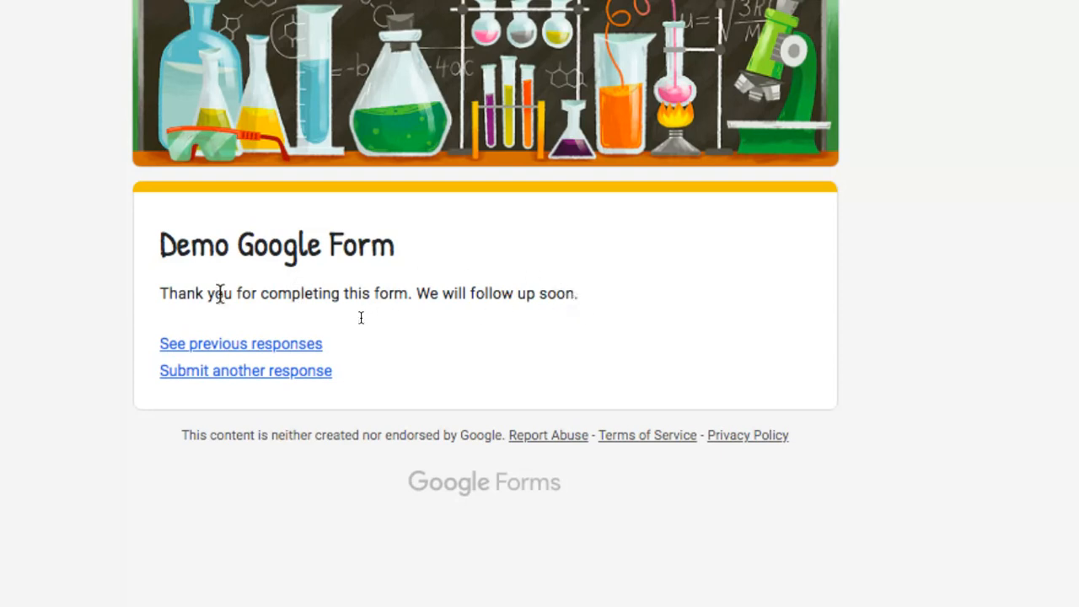
{"action": "mouse_move", "coordinate": [621, 320]}
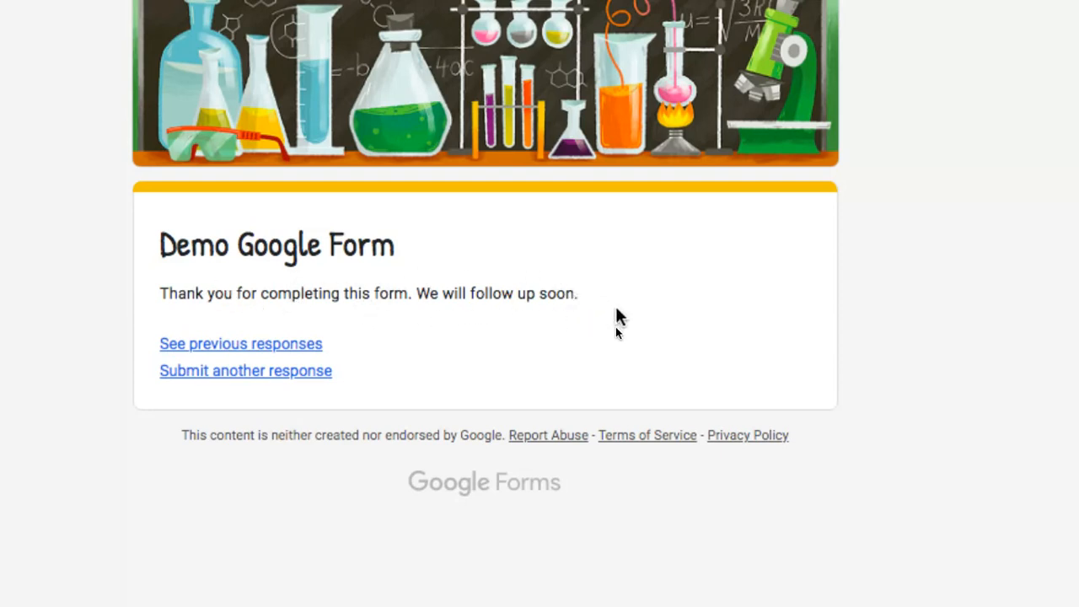
{"action": "mouse_move", "coordinate": [256, 354]}
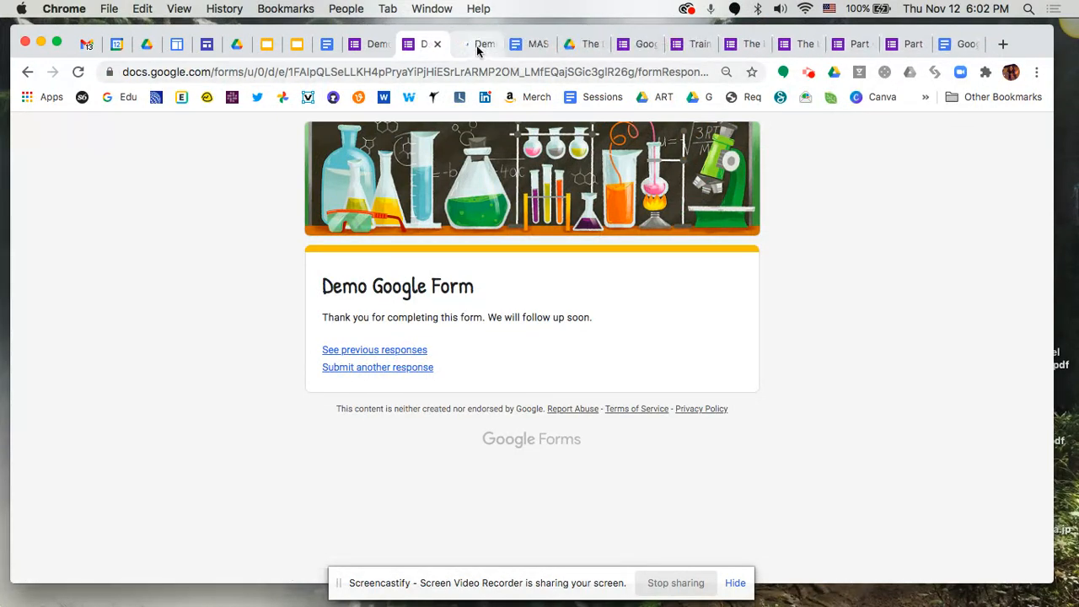
View previous responses, scrolling through pie charts showing each answer at 100%.
{"action": "left_click", "coordinate": [476, 44]}
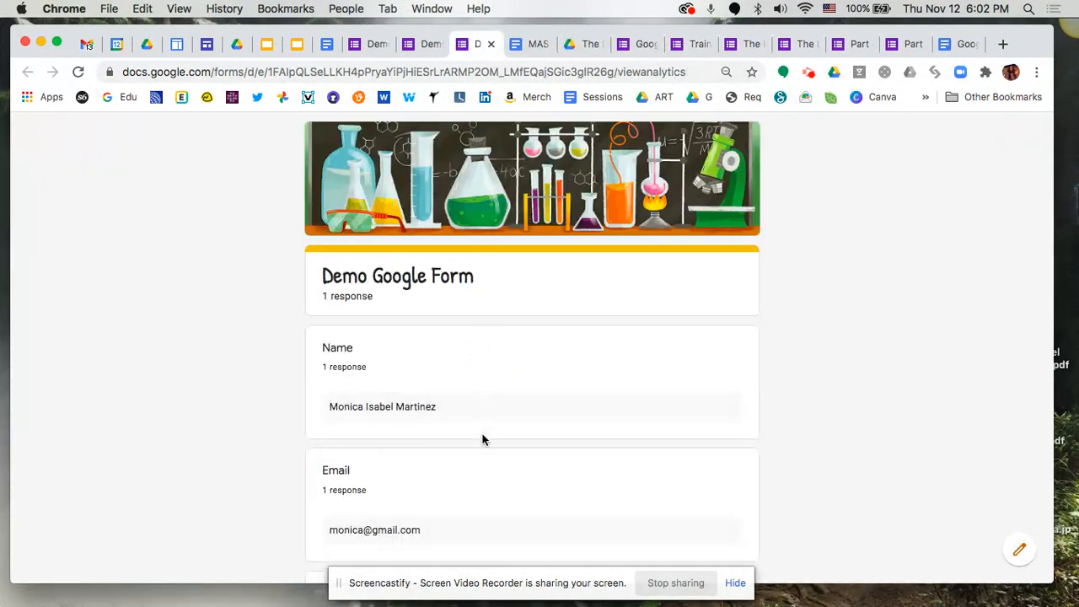
{"action": "scroll", "scroll_direction": "down", "scroll_amount": 3}
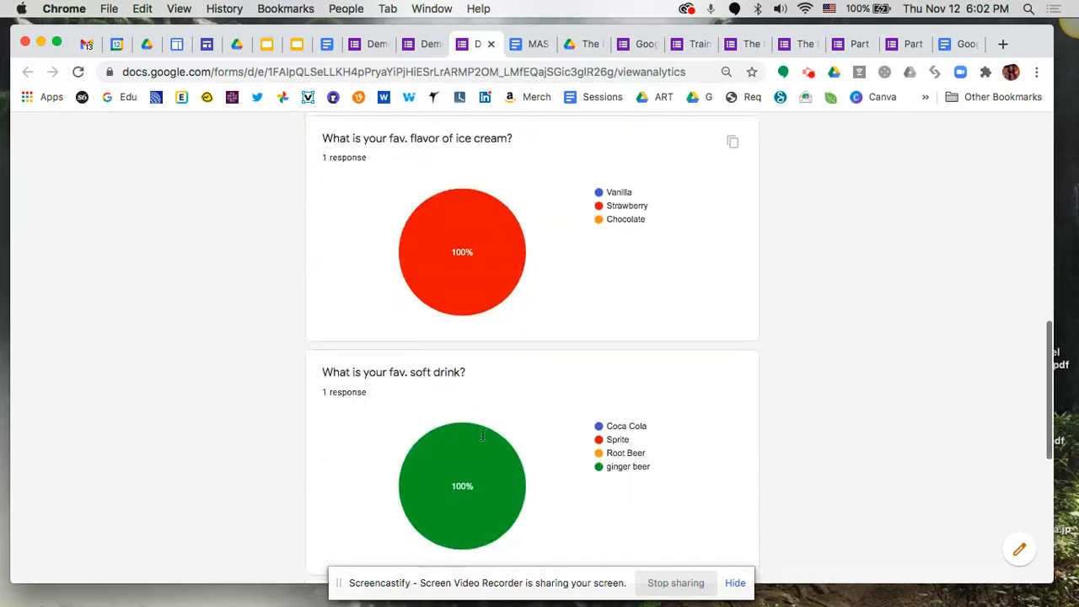
{"action": "scroll", "scroll_direction": "down", "scroll_amount": 3}
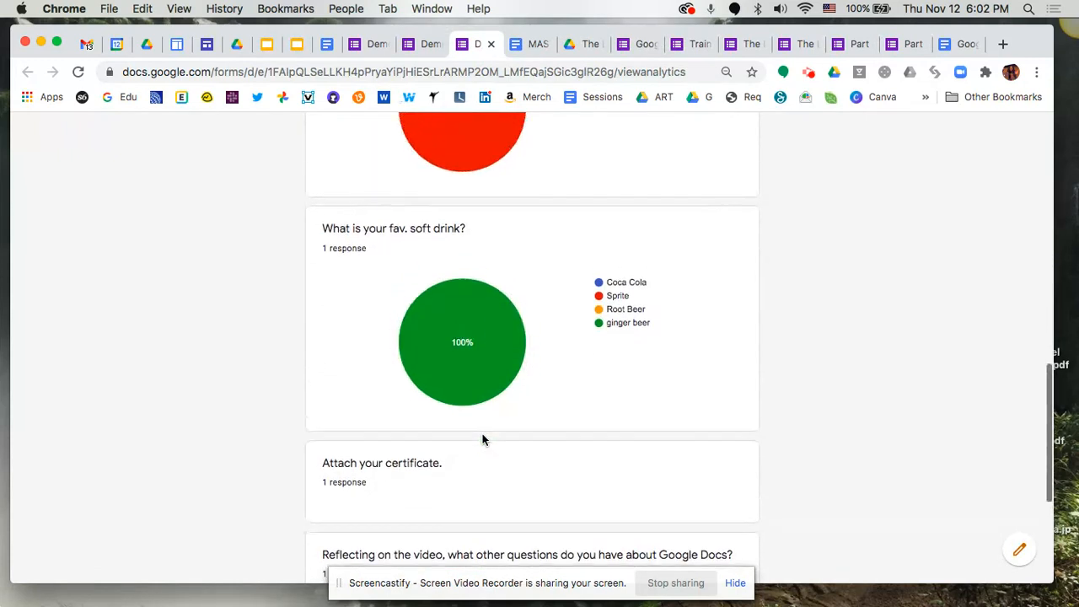
{"action": "scroll", "scroll_direction": "up", "scroll_amount": 3}
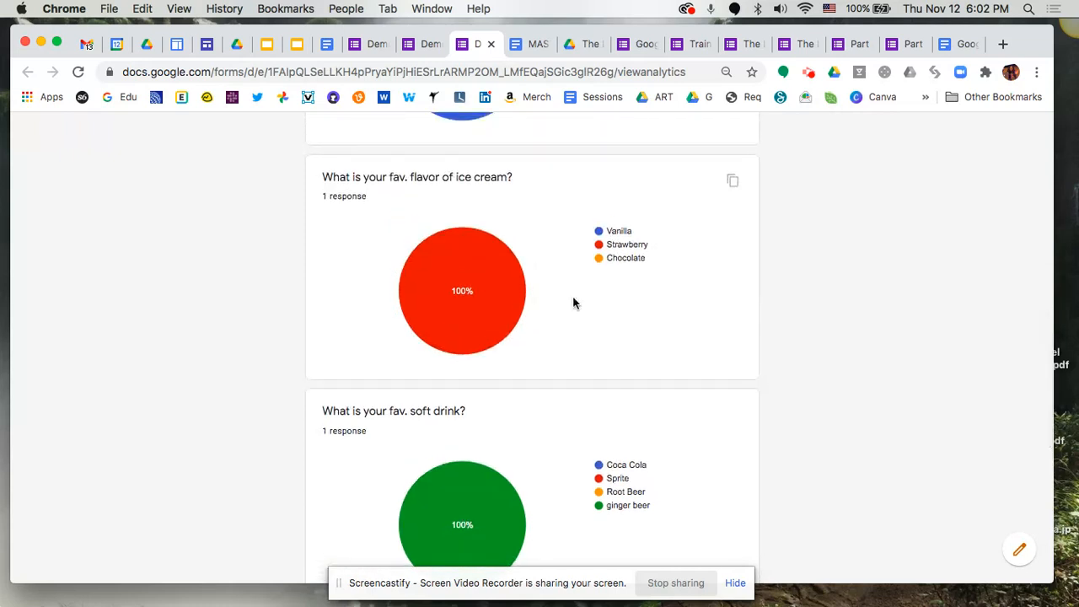
{"action": "scroll", "scroll_direction": "down", "scroll_amount": 3}
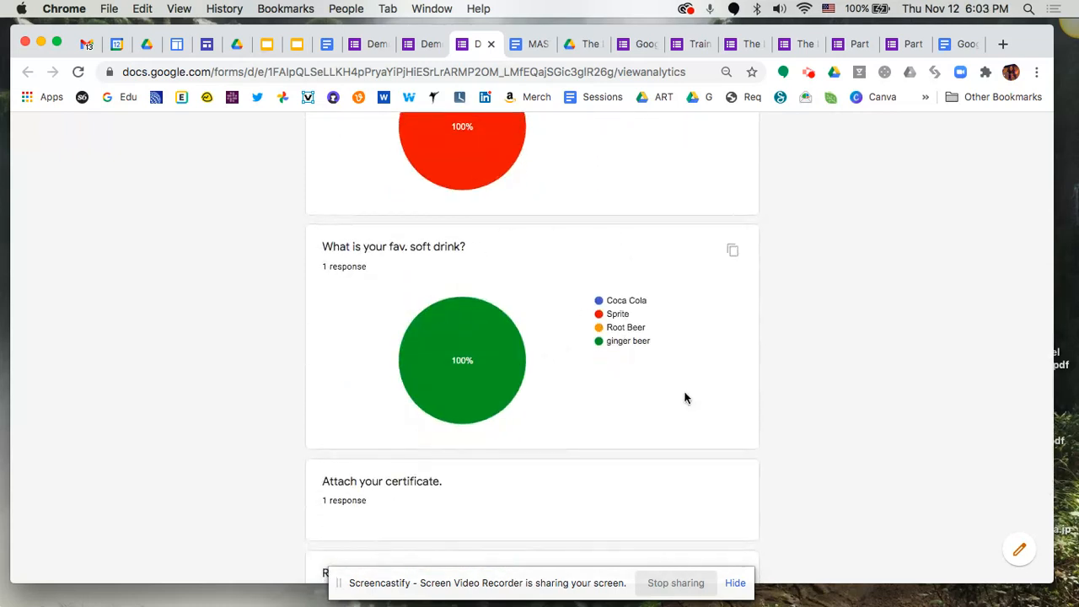
{"action": "scroll", "scroll_direction": "down", "scroll_amount": 3}
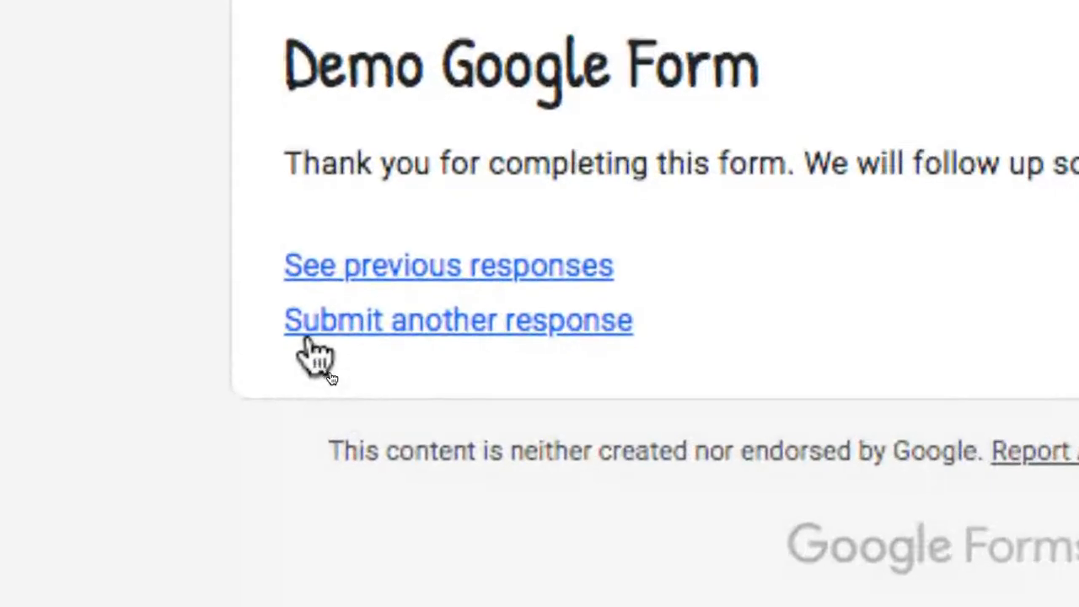
{"action": "mouse_move", "coordinate": [469, 349]}
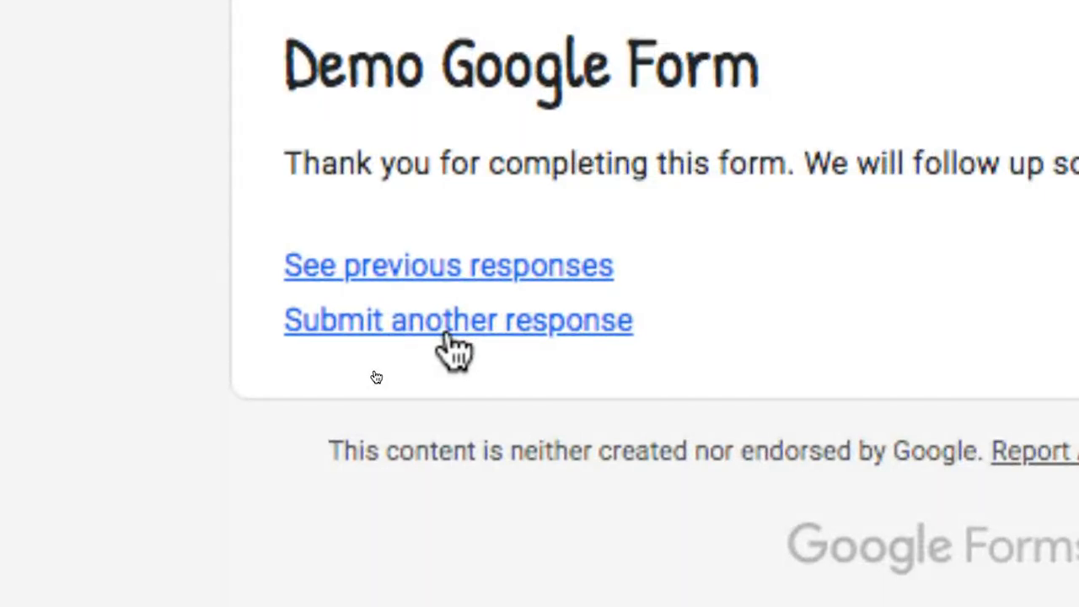
{"action": "mouse_move", "coordinate": [464, 354]}
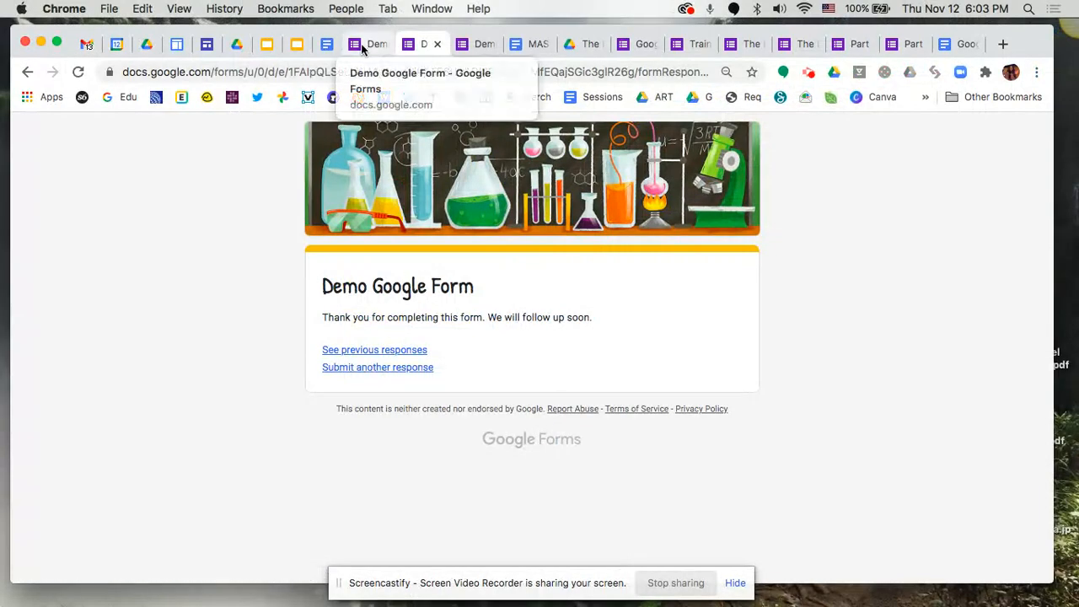
Switch back to the form editor and reopen its Settings dialog.
{"action": "left_click", "coordinate": [368, 44]}
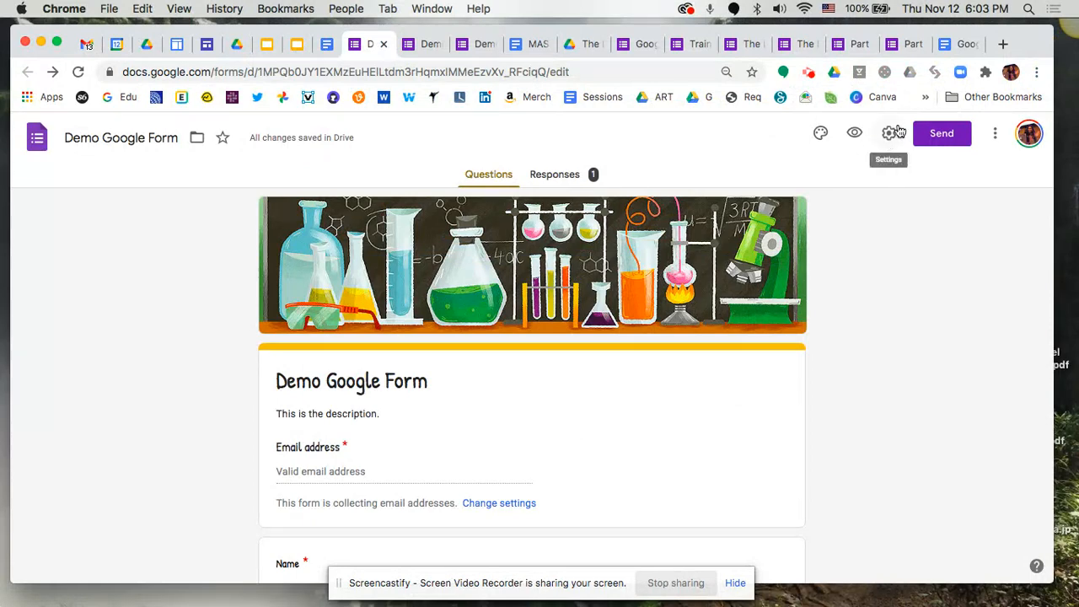
{"action": "left_click", "coordinate": [889, 134]}
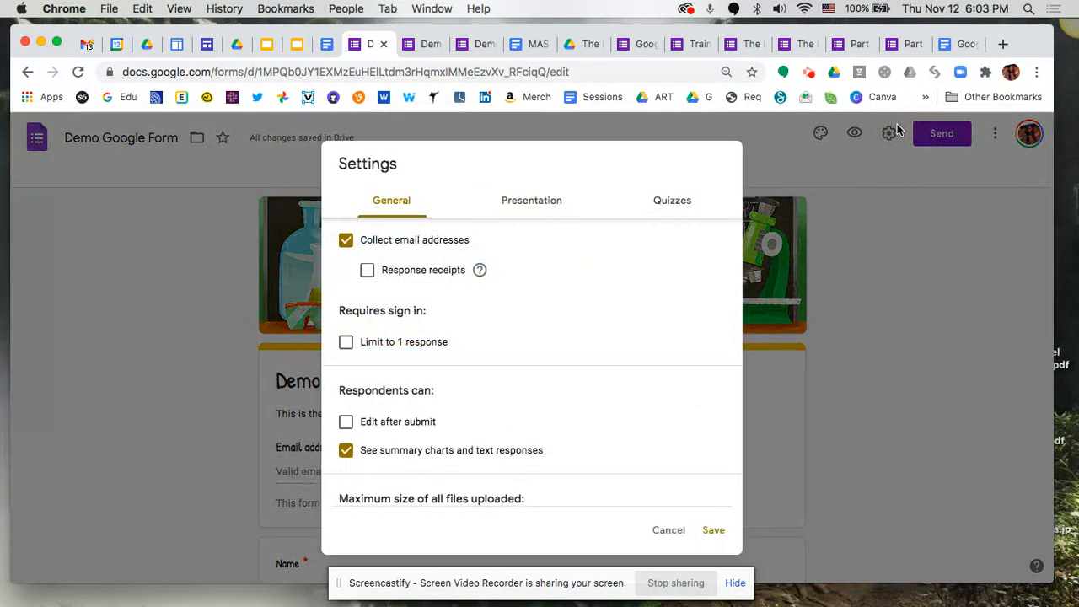